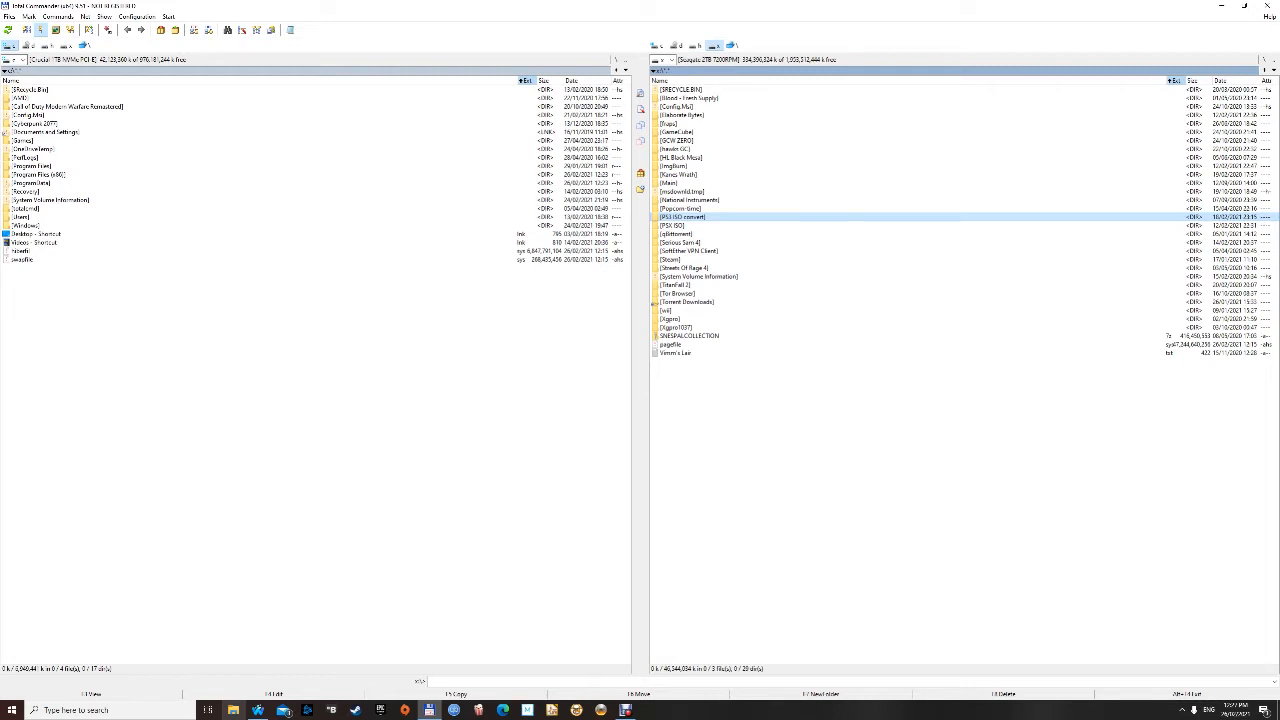
Step: Enter the PS3 ISO convert folder and bring up 7-Zip options for the Resistance archive
double_click(683, 217)
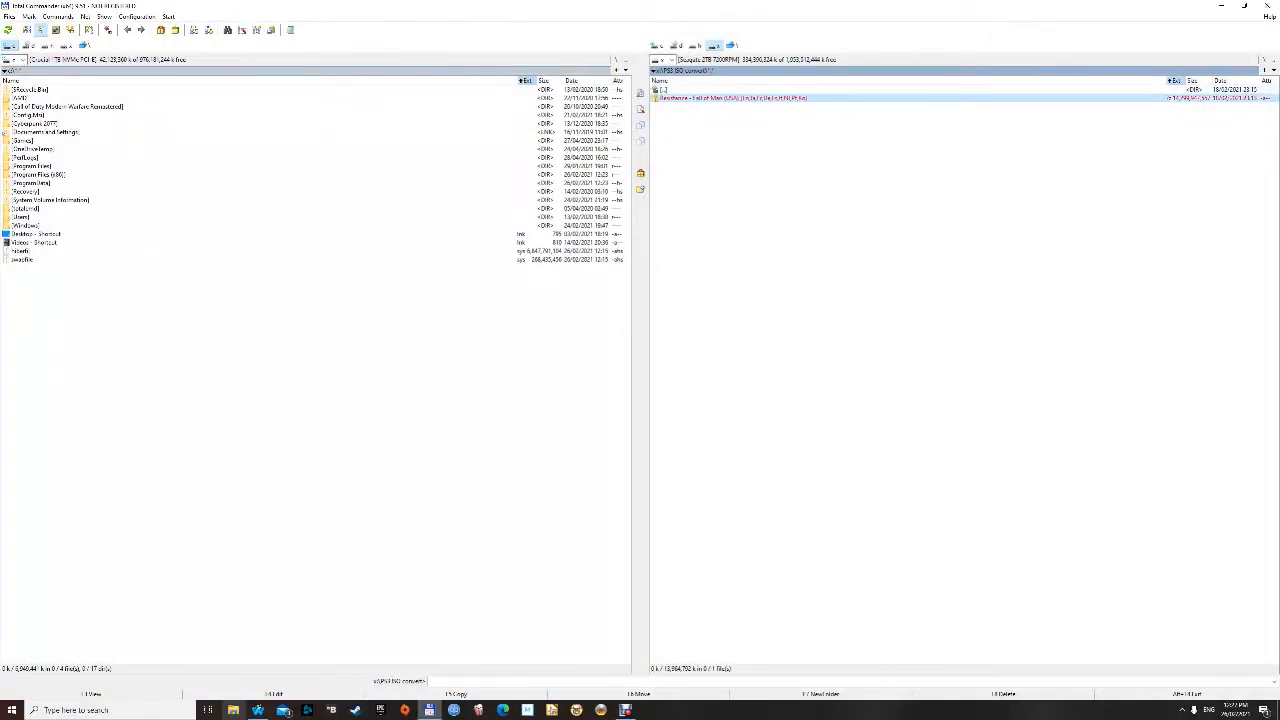
right_click(735, 97)
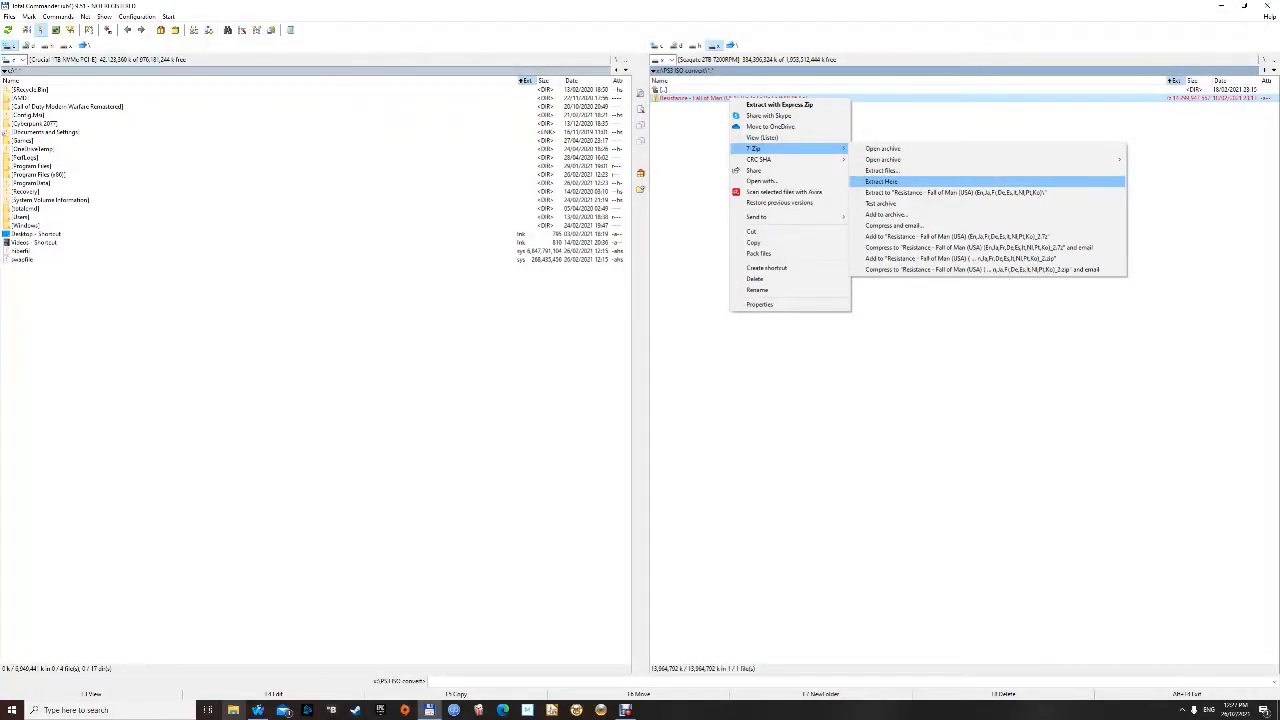
Step: Extract the Resistance: Fall of Man .7z archive in place with 7-Zip Extract Here
left_click(881, 181)
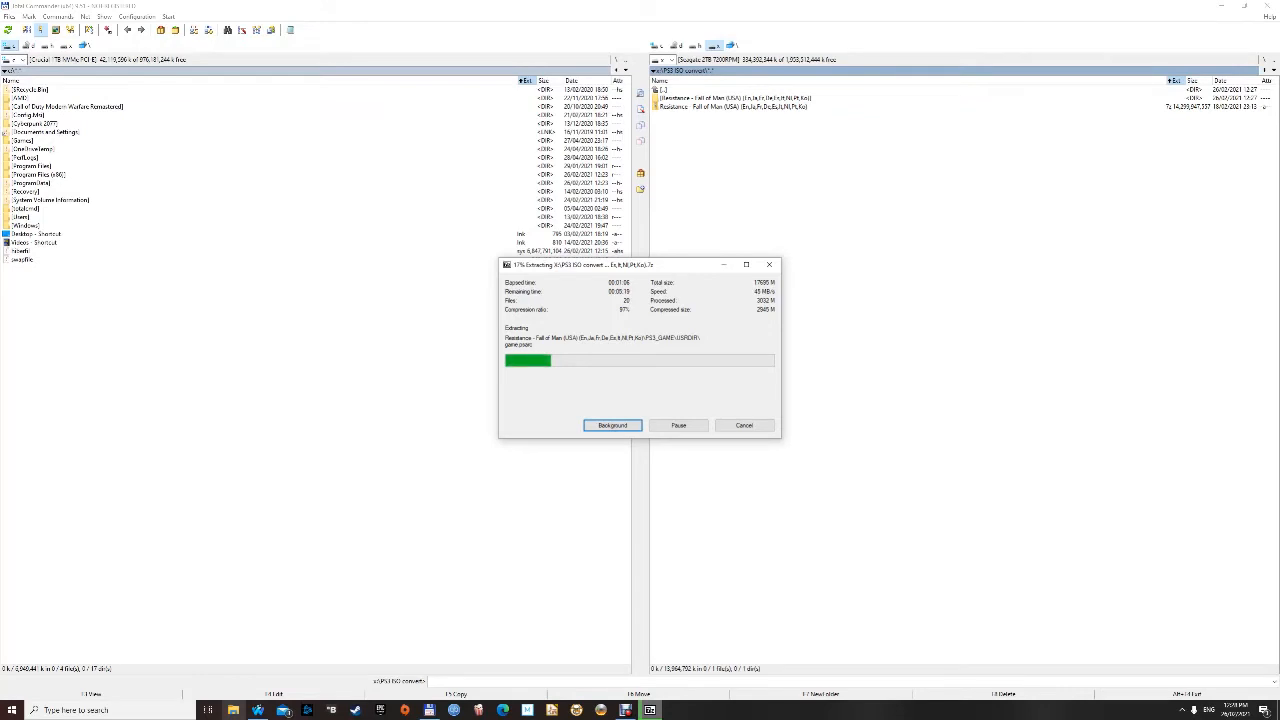
left_click(611, 425)
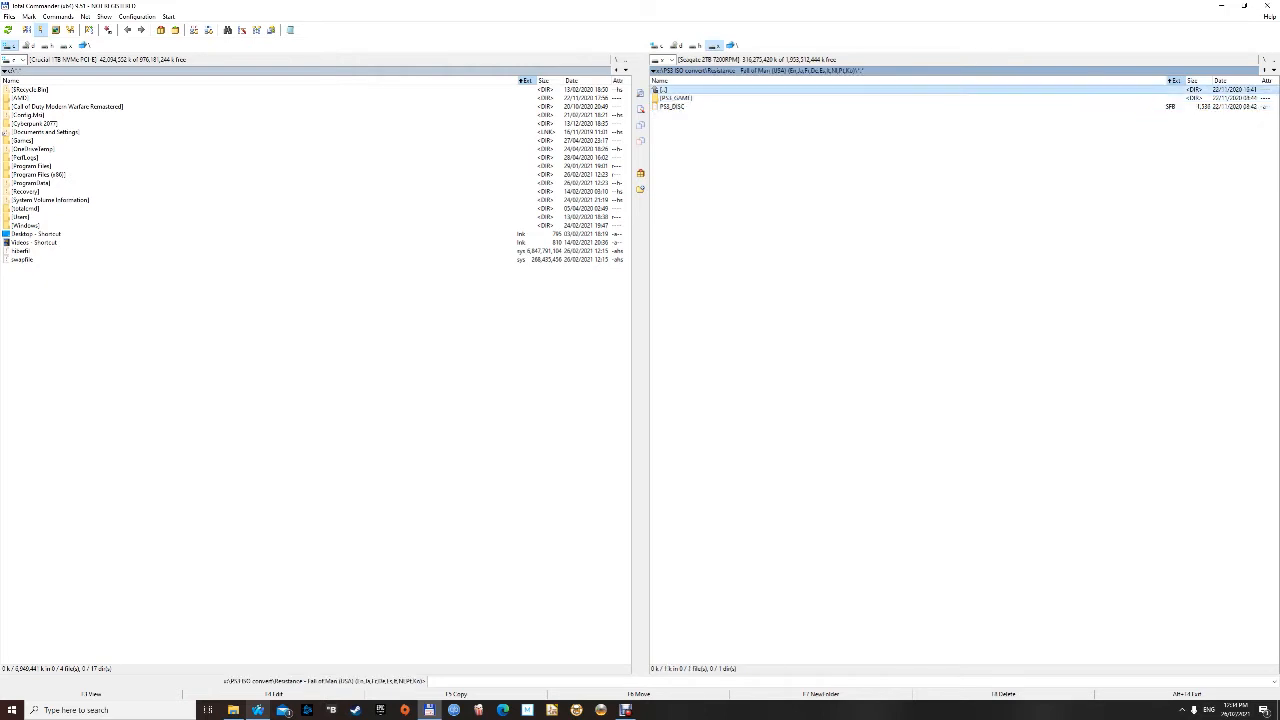
Step: Check the extracted PS3_GAME contents, return to PS3 ISO convert, and select the .7z archive
double_click(672, 106)
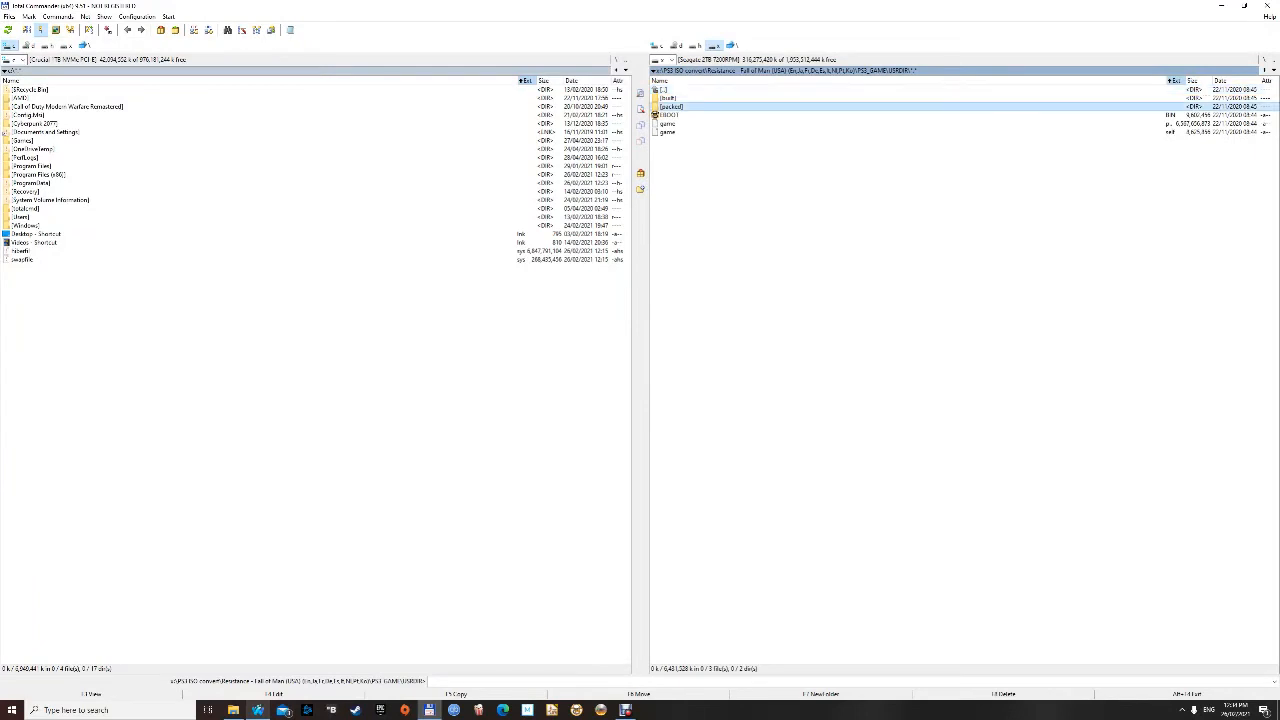
double_click(670, 106)
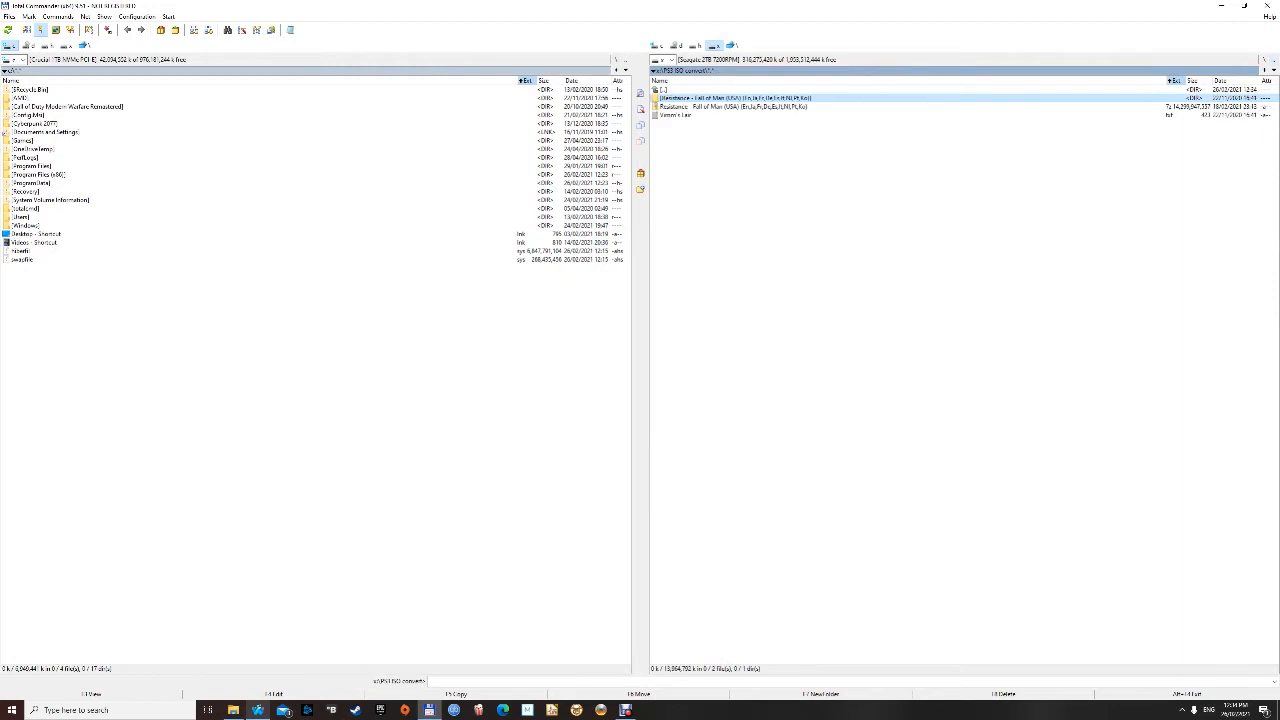
left_click(735, 106)
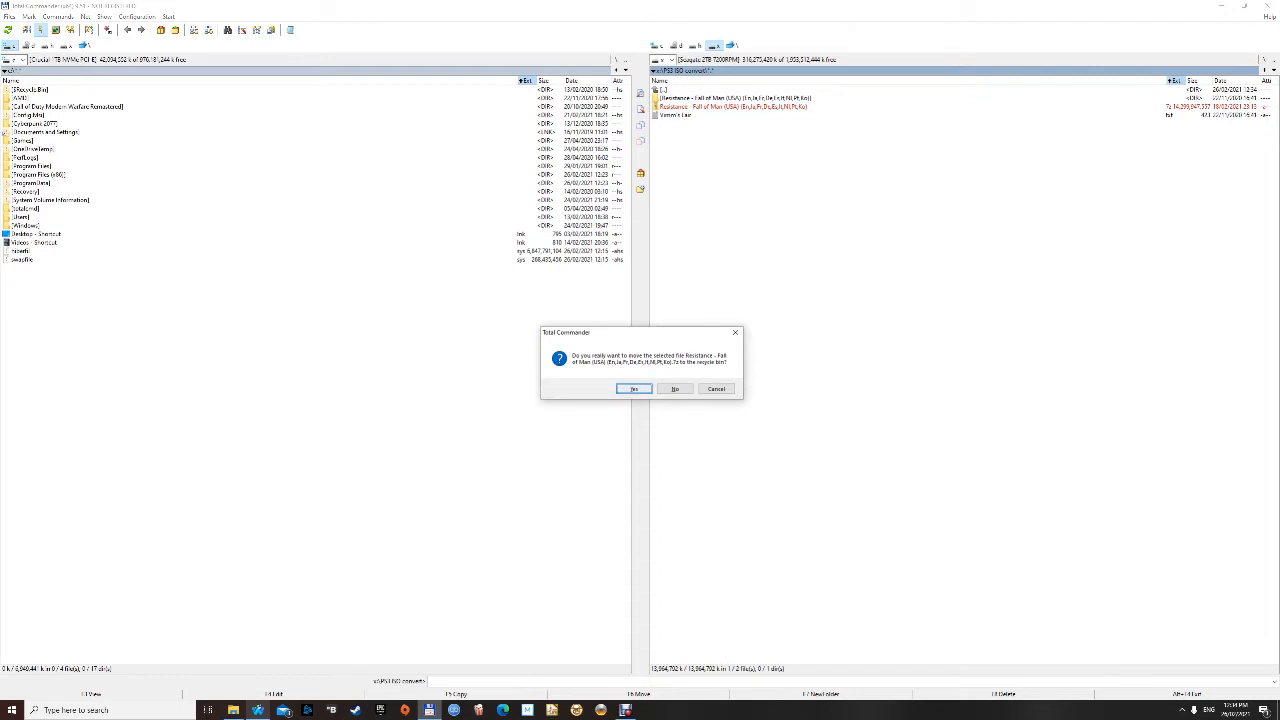
Step: Confirm moving the Resistance .7z archive to the recycle bin
left_click(634, 389)
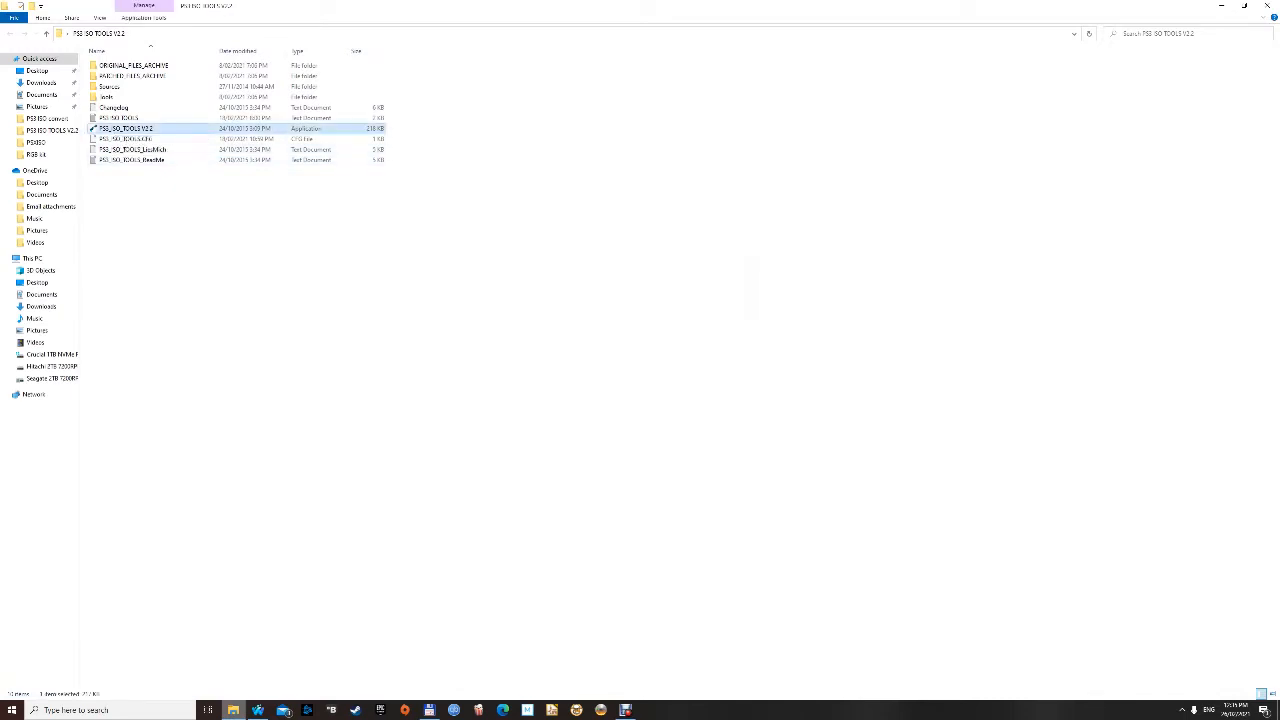
Step: Launch PS3_ISO_TOOLS V2.2.exe and drag its window to the right-hand side
double_click(126, 128)
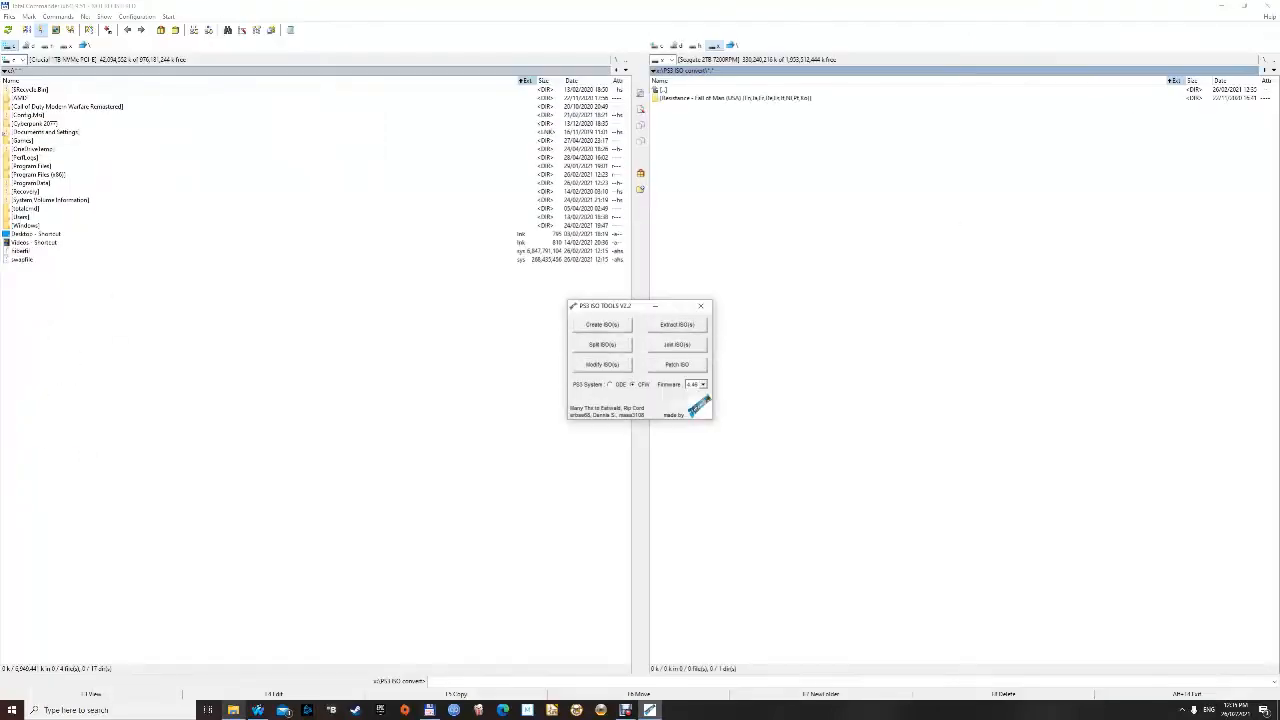
left_click_drag(640, 305, 825, 177)
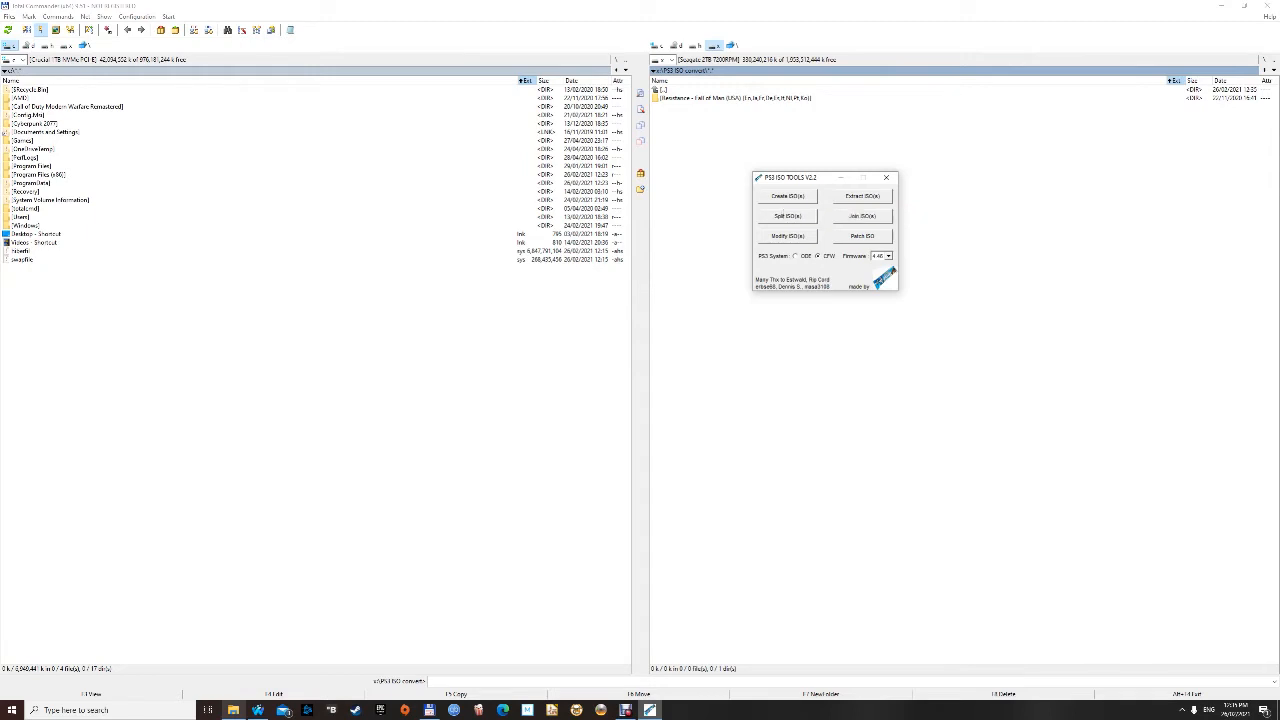
Step: Choose Create ISO(s) and continue with the default ISO-Conversion-Options
left_click(787, 195)
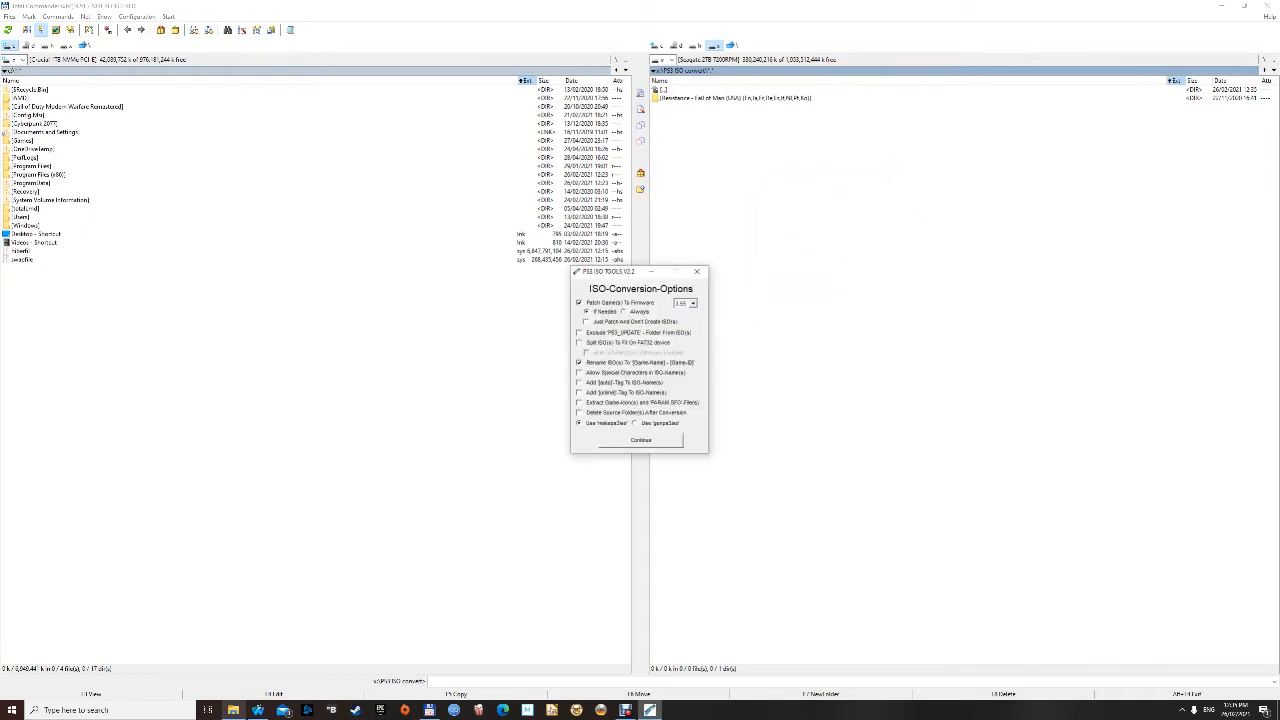
mouse_move(641, 440)
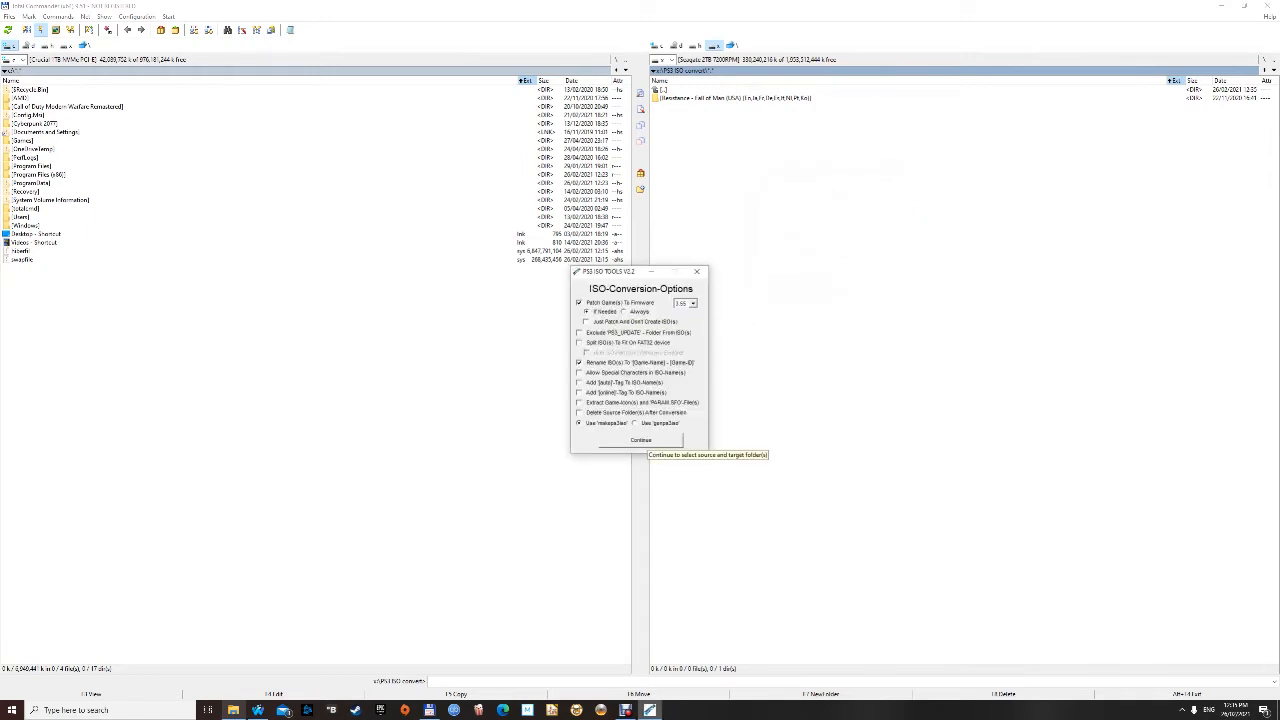
left_click(641, 440)
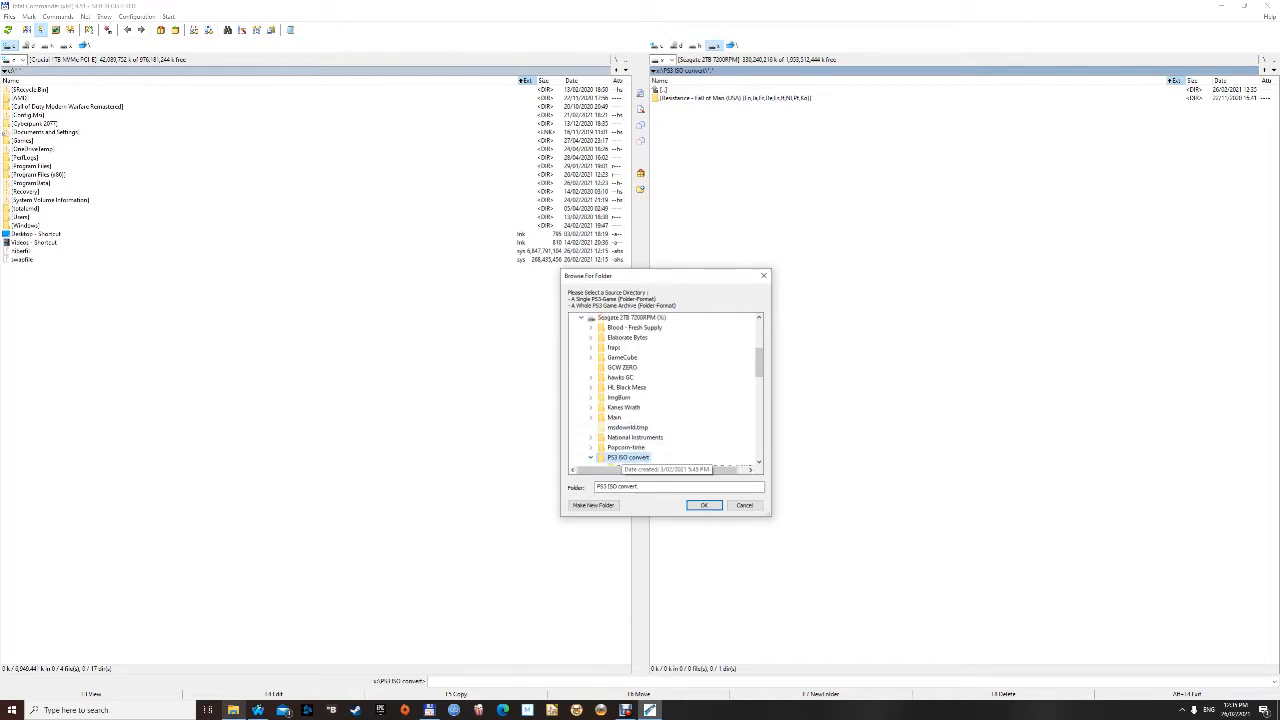
Step: Use PS3 ISO convert as both source and target folder for the ISO conversion
left_click(591, 457)
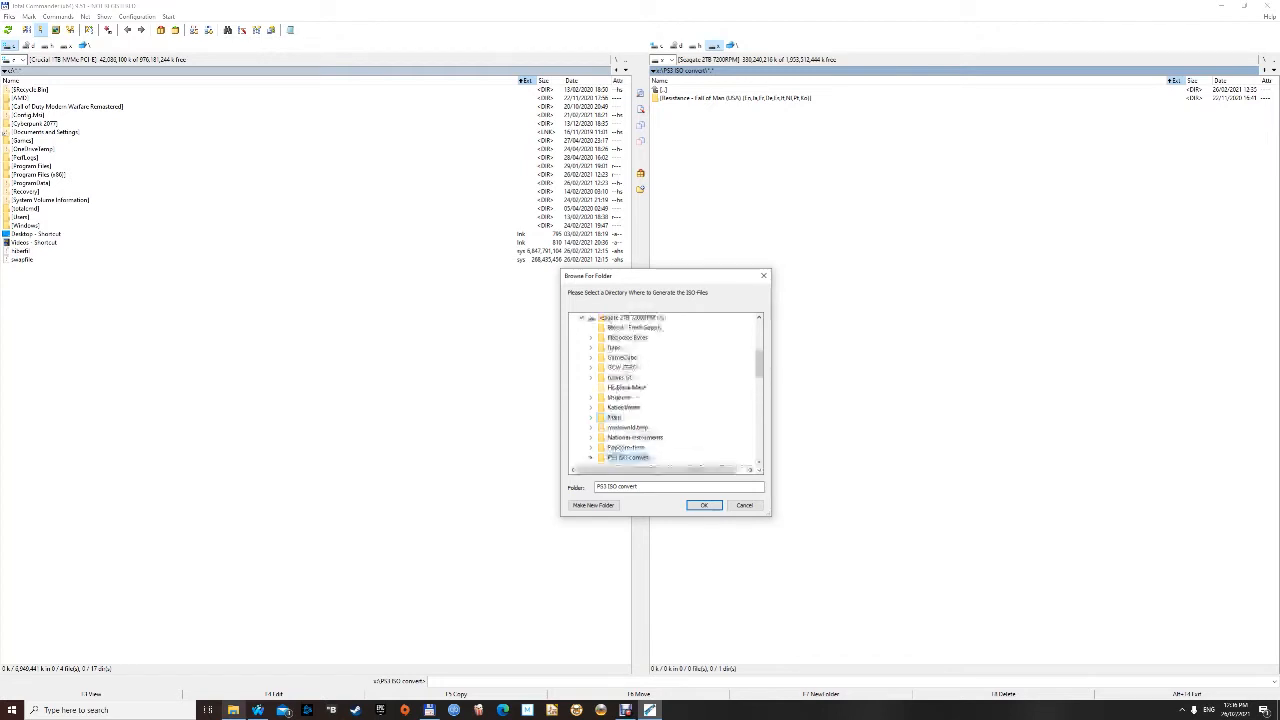
left_click(591, 407)
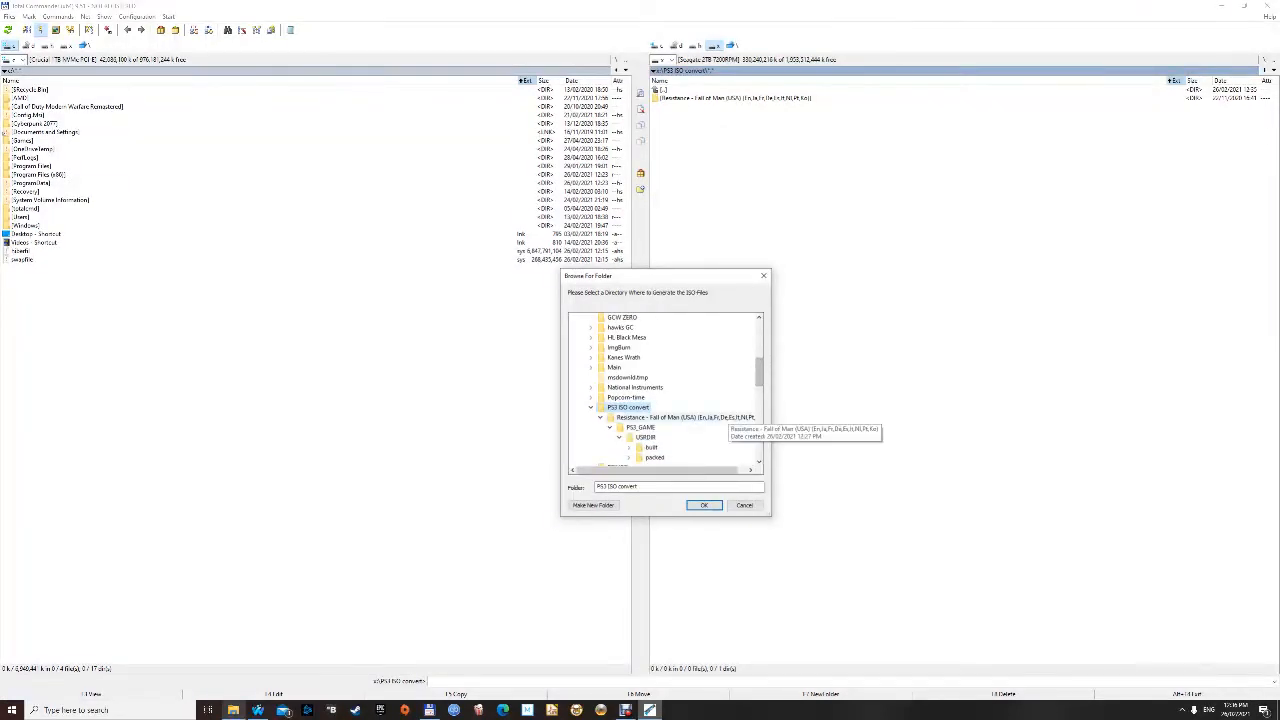
left_click(704, 504)
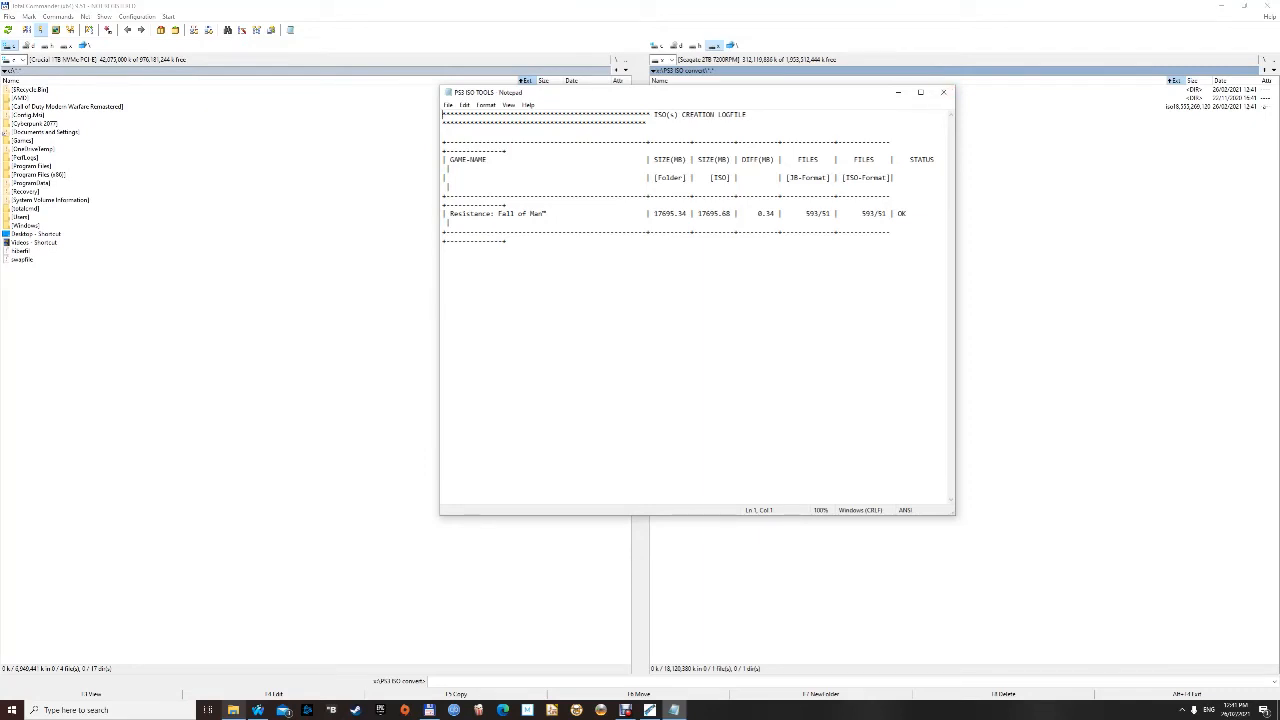
Step: Review the Resistance: Fall of Man creation log reporting status OK, then close Notepad
double_click(901, 213)
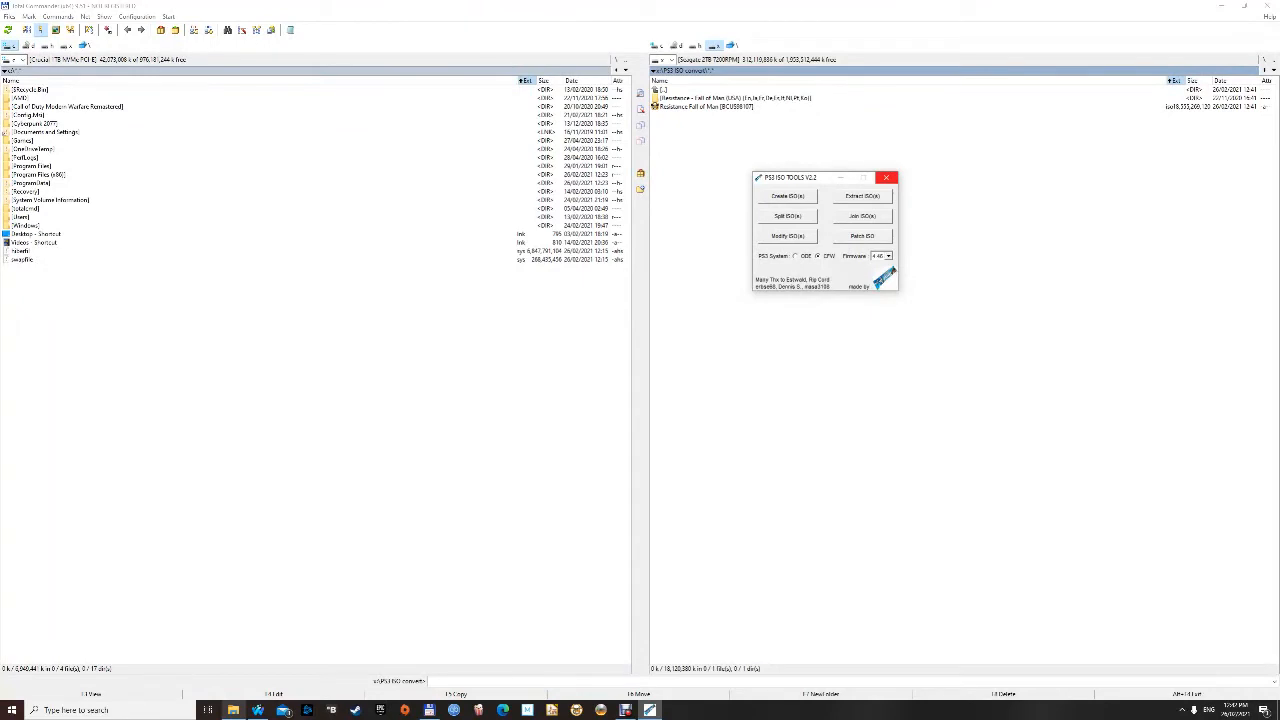
Step: Close PS3 ISO Tools and select the leftover extracted Resistance folder for permanent deletion
left_click(887, 177)
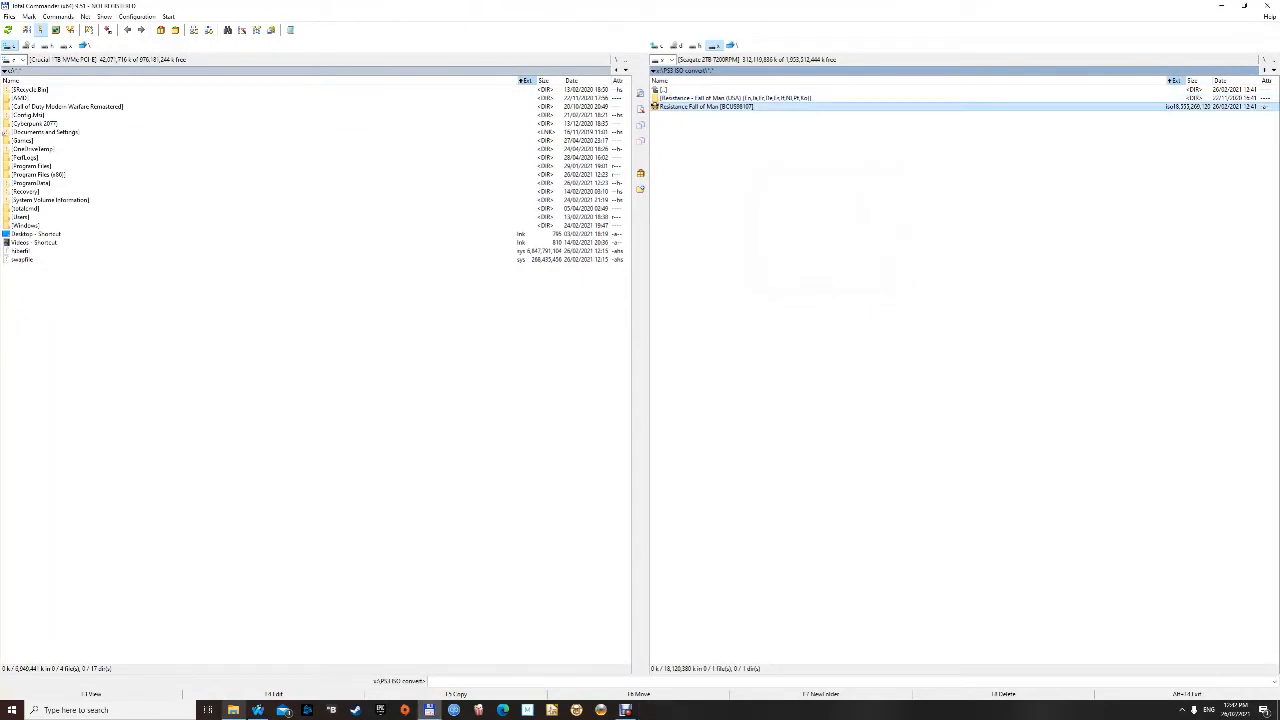
left_click(710, 106)
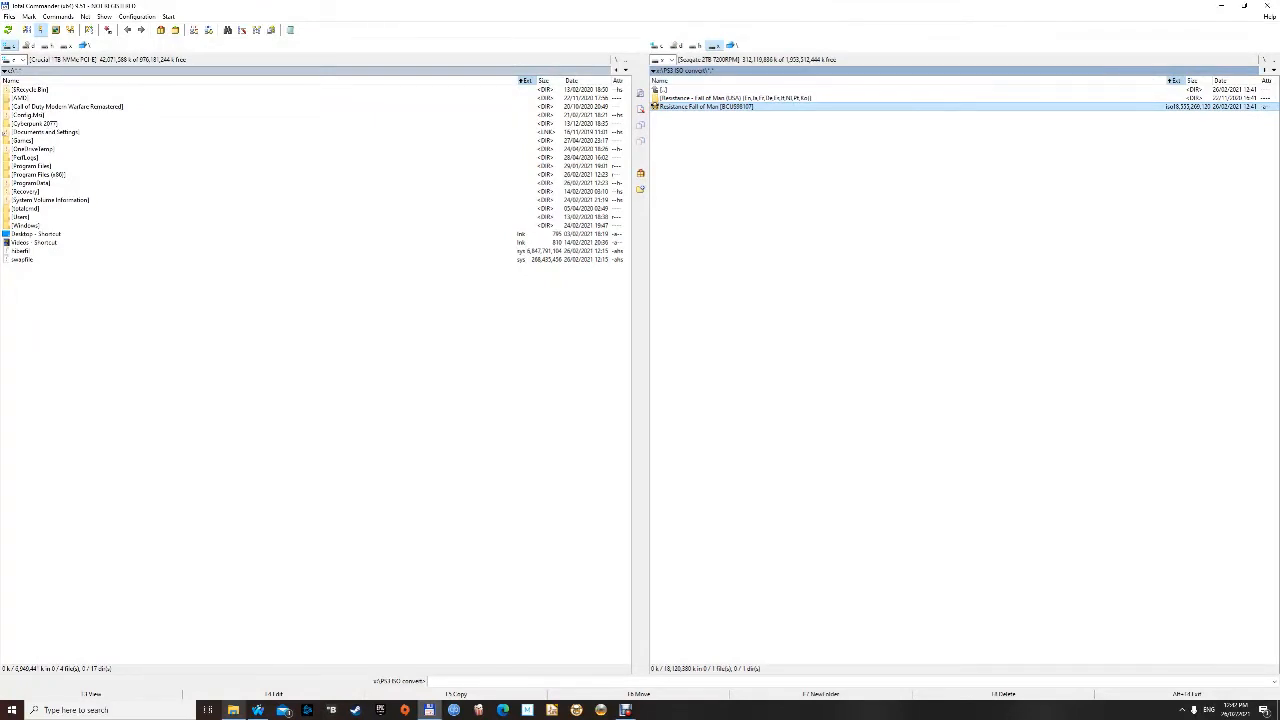
left_click(730, 97)
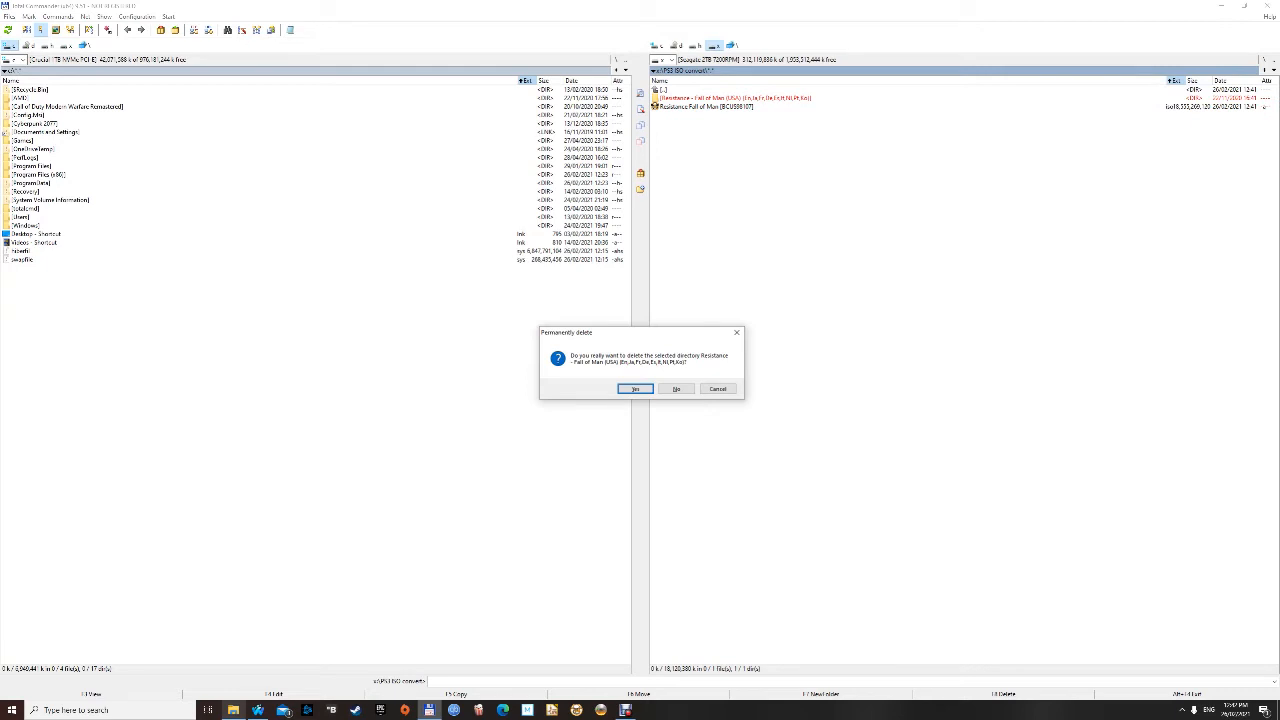
left_click(636, 389)
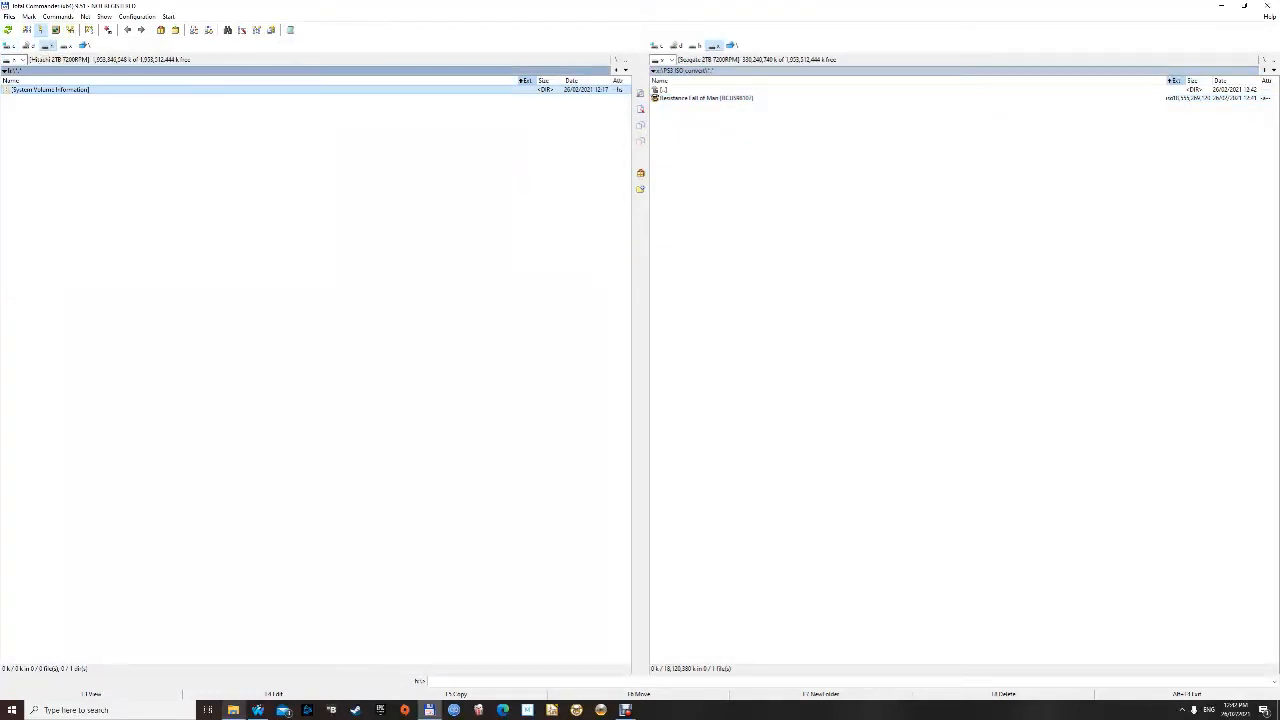
Step: Inspect the Hitachi external drive's properties and error-checking tools, then close them
right_click(50, 89)
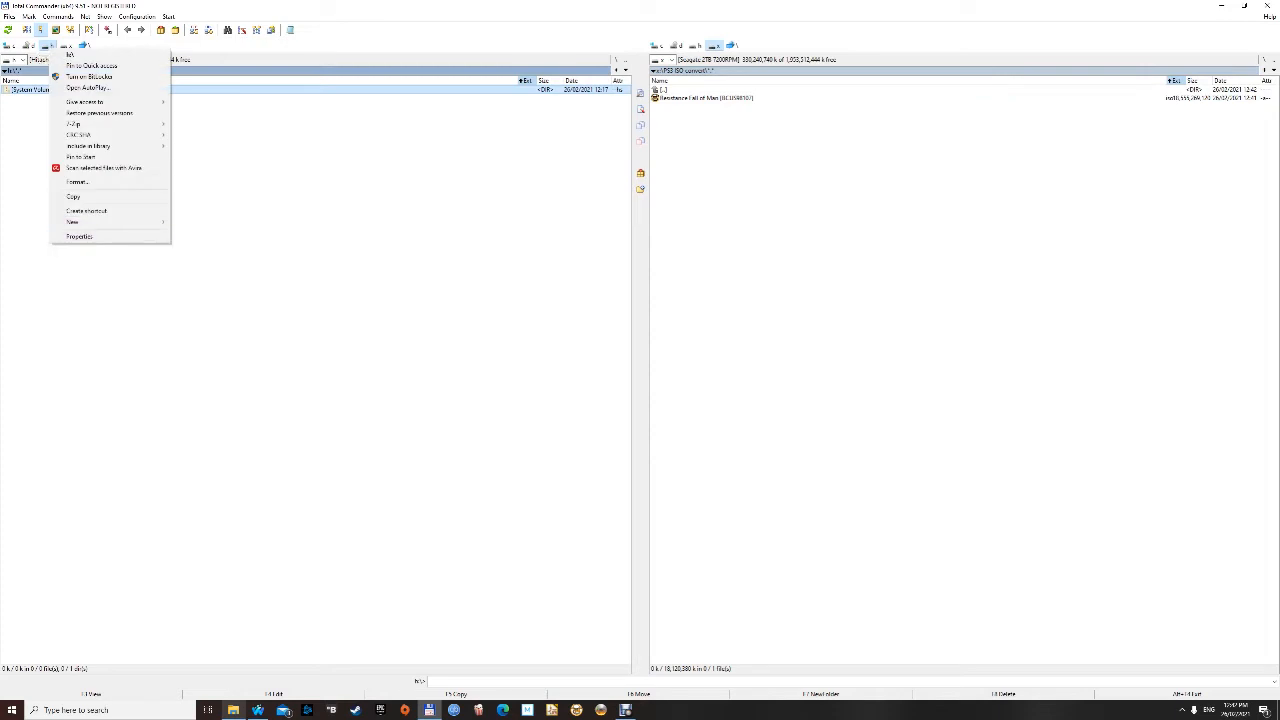
left_click(79, 236)
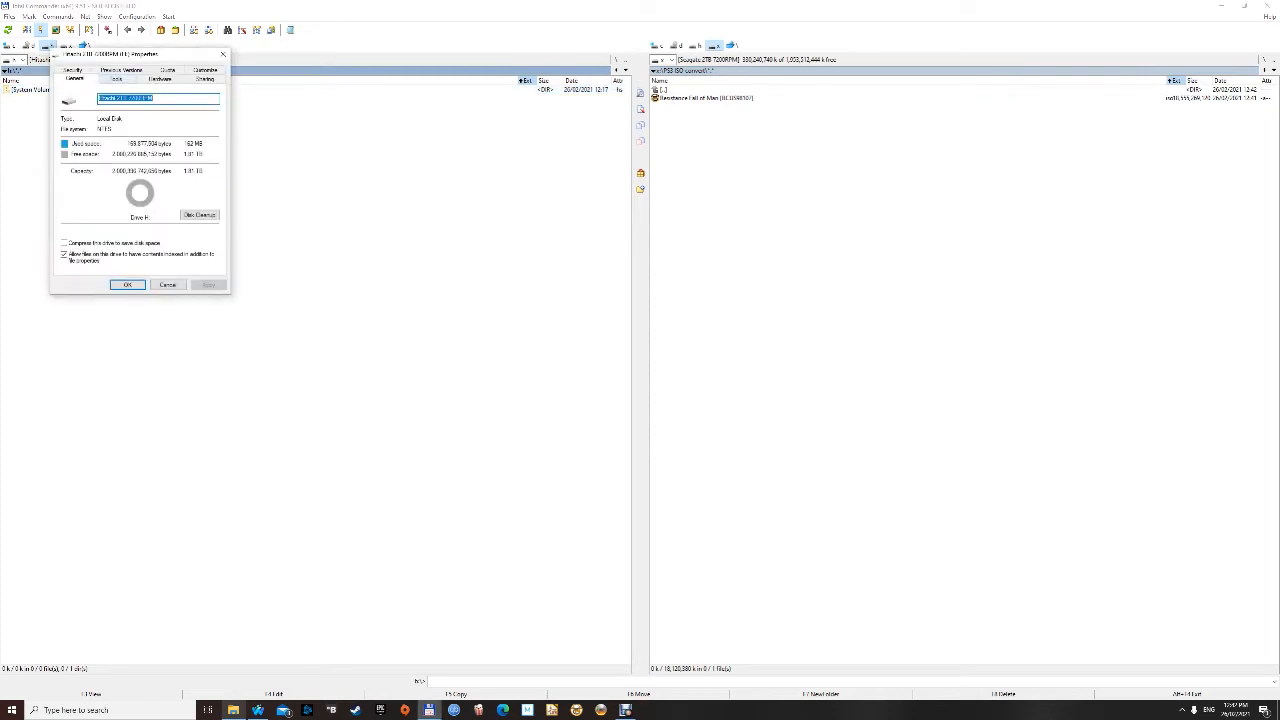
left_click(117, 78)
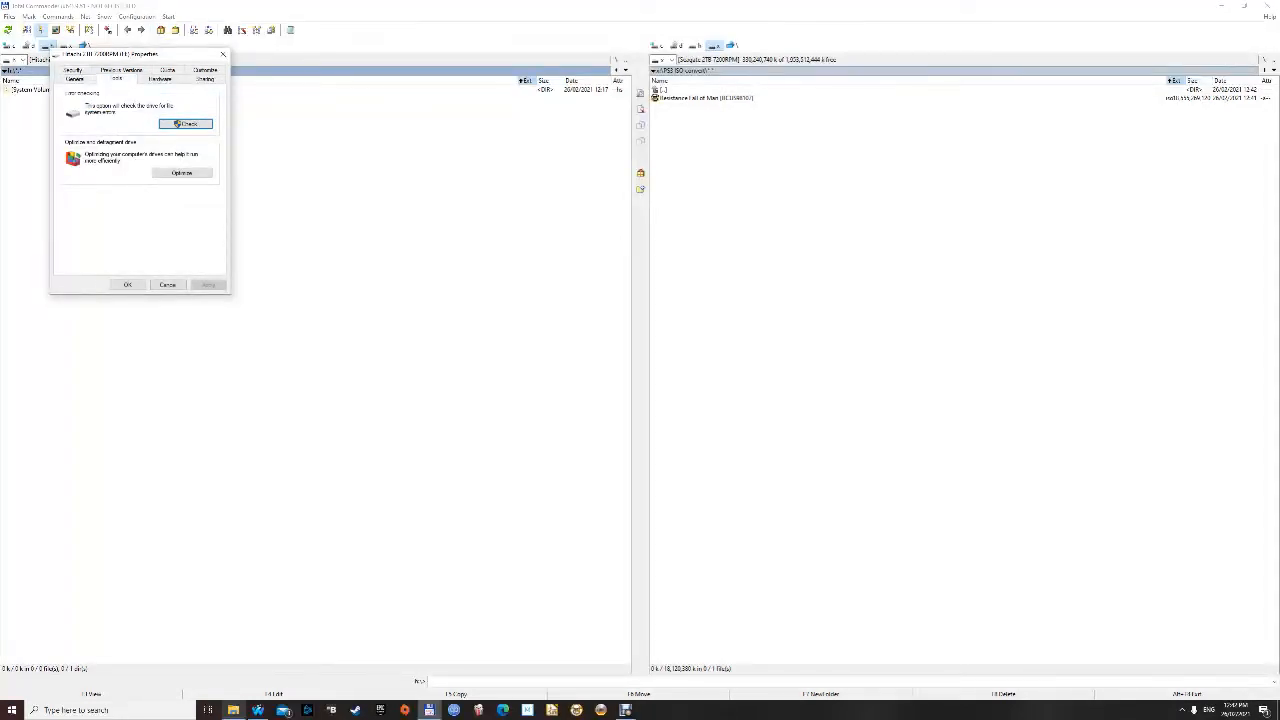
left_click(74, 78)
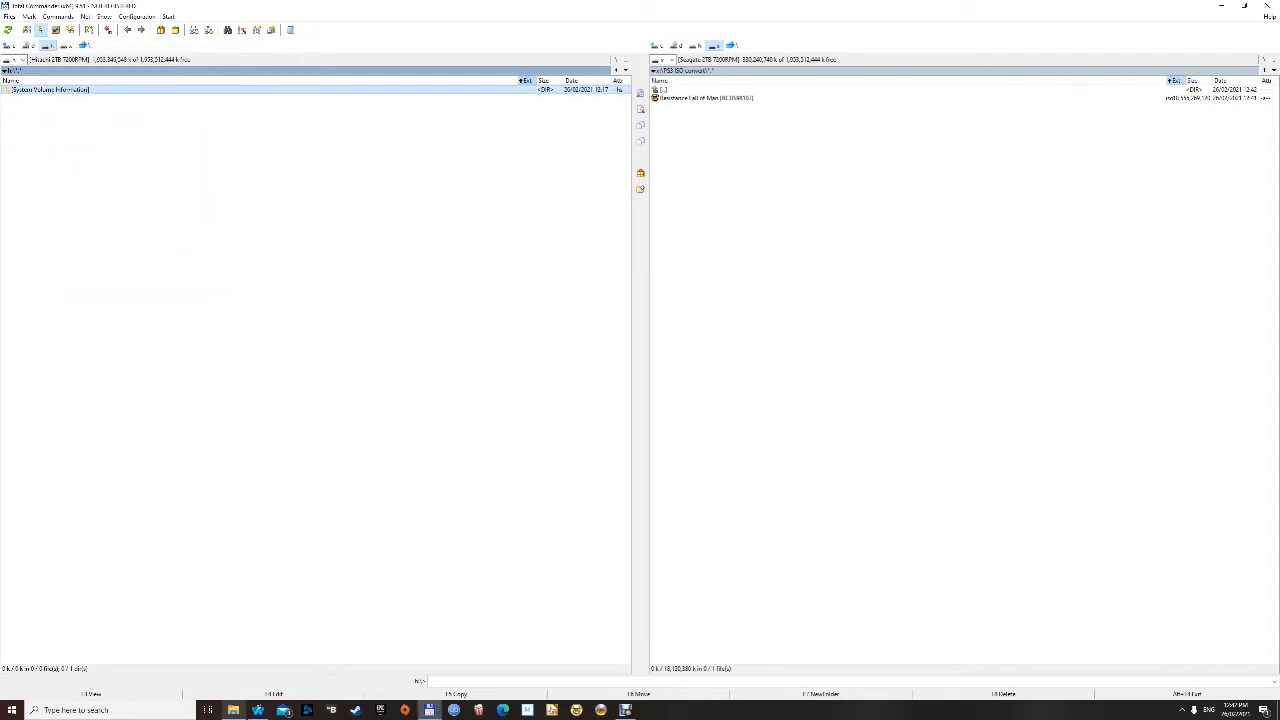
Step: Format the Hitachi drive, keeping NTFS and choosing Default allocation size
right_click(50, 89)
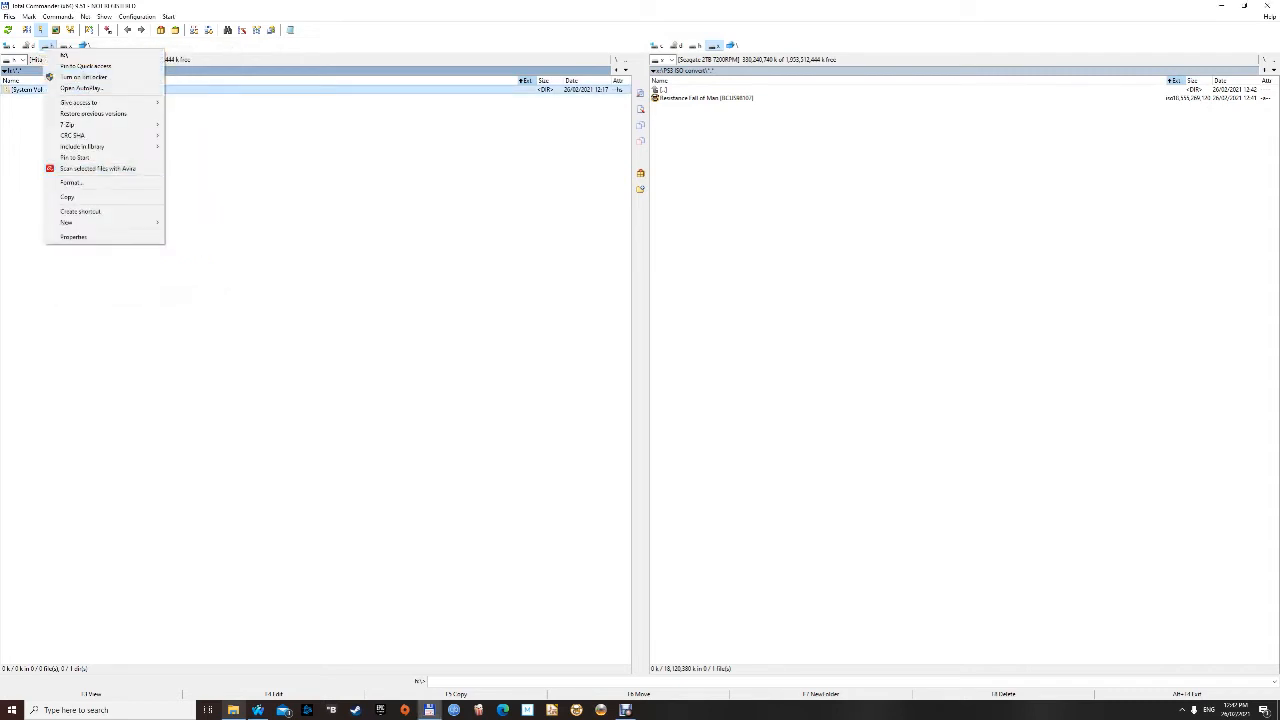
left_click(71, 183)
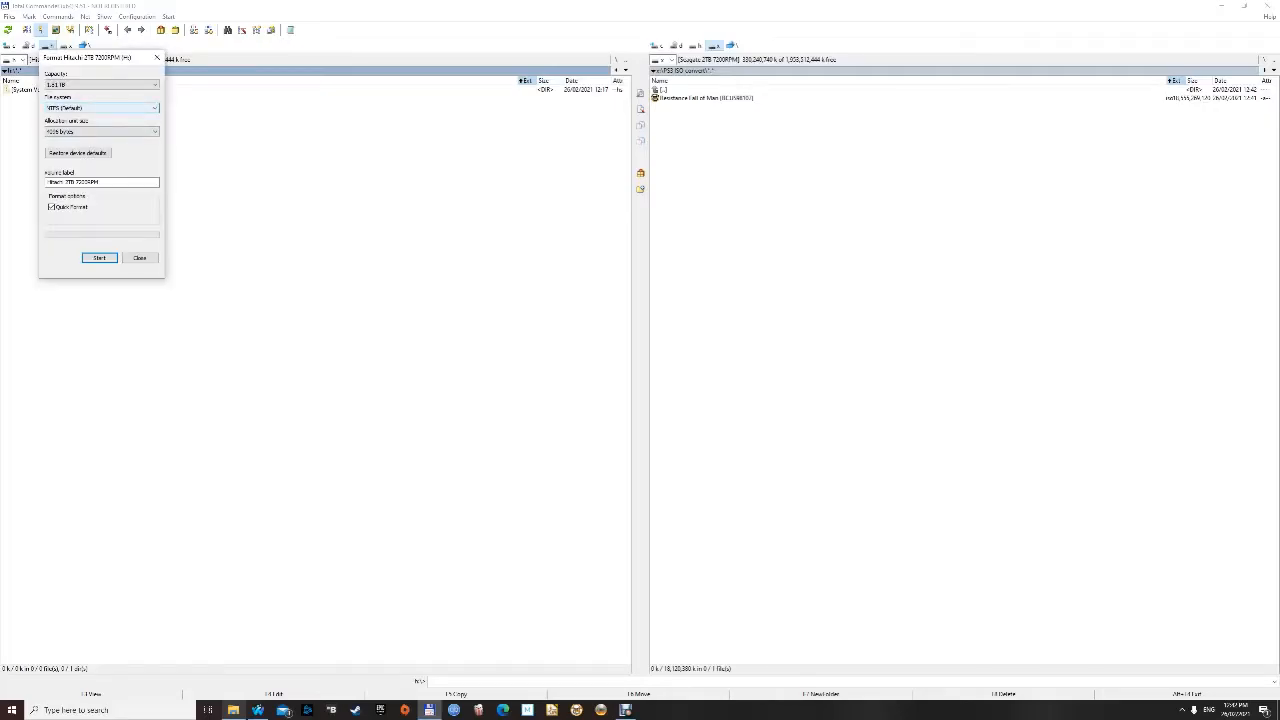
left_click(154, 131)
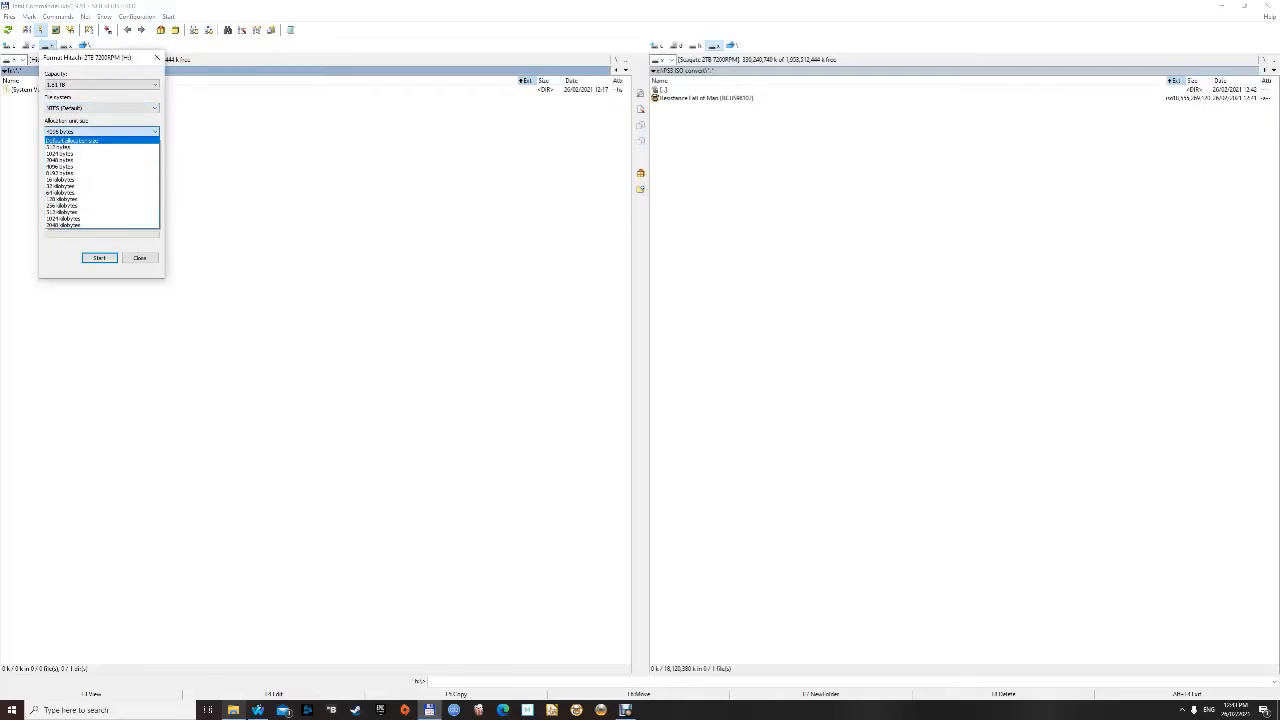
left_click(72, 140)
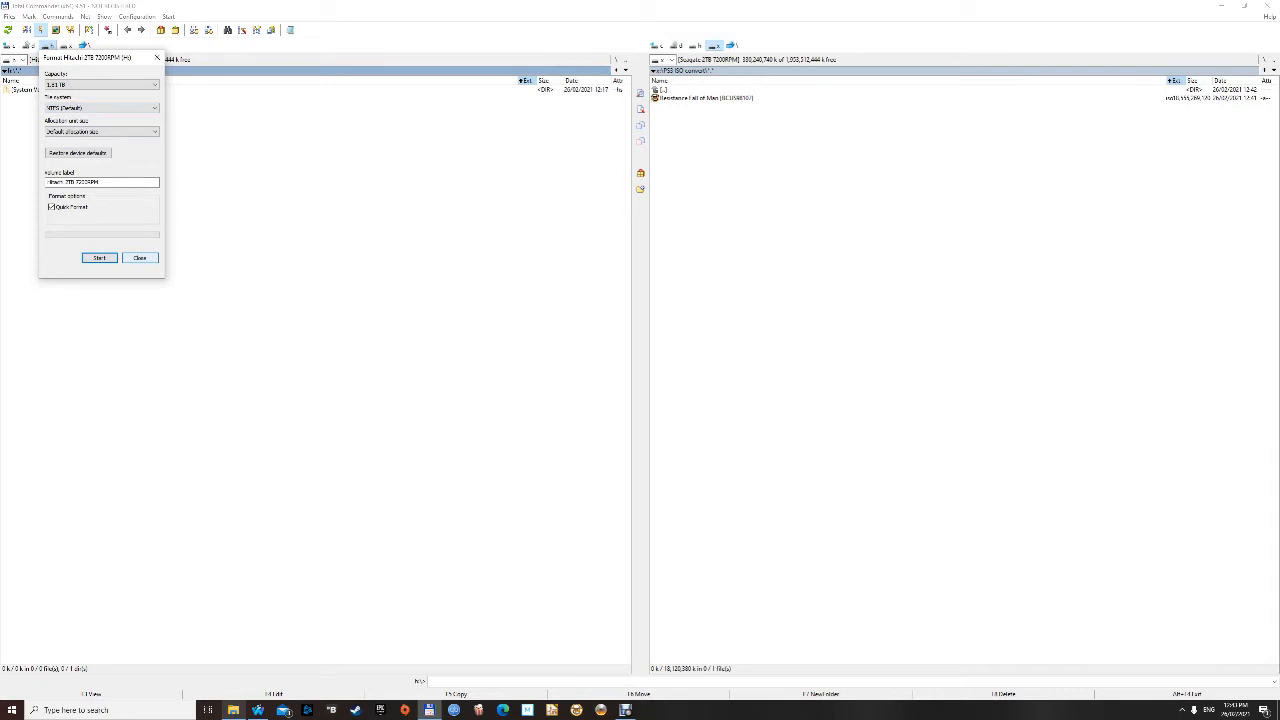
left_click(140, 258)
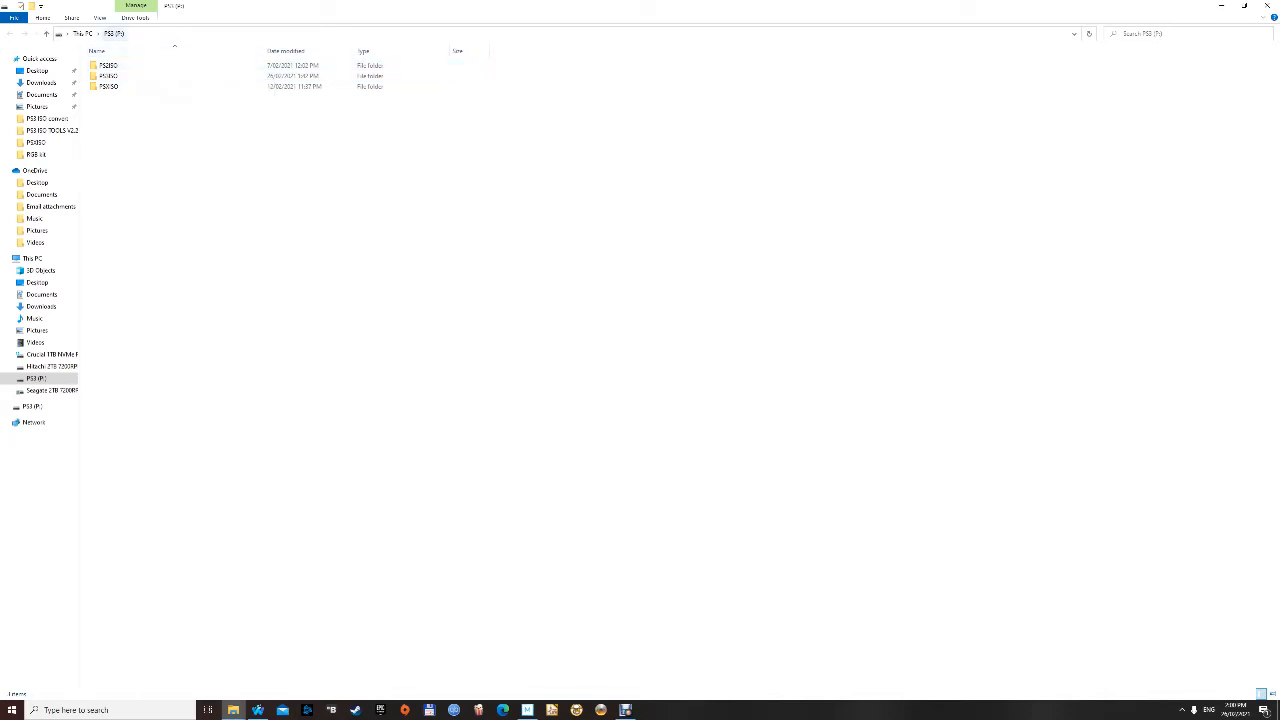
Step: Select the last and then the first of the three folders on PS3 (F:)
left_click(108, 86)
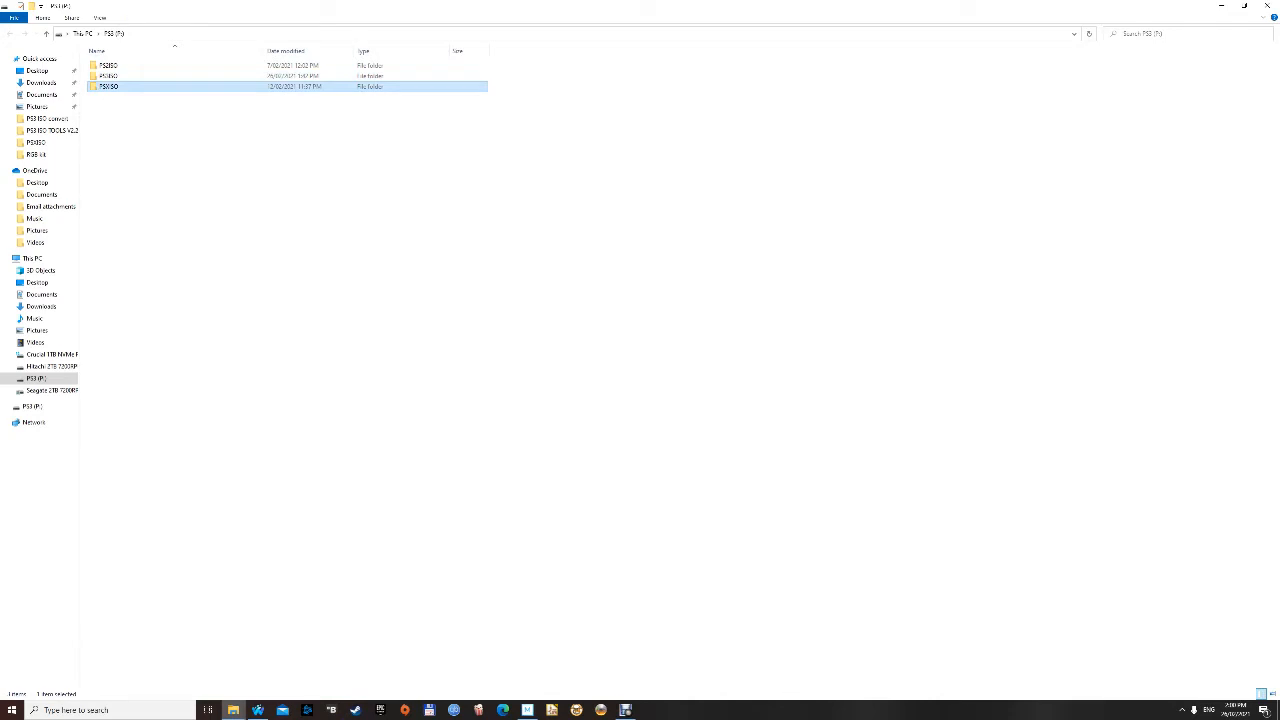
left_click(110, 76)
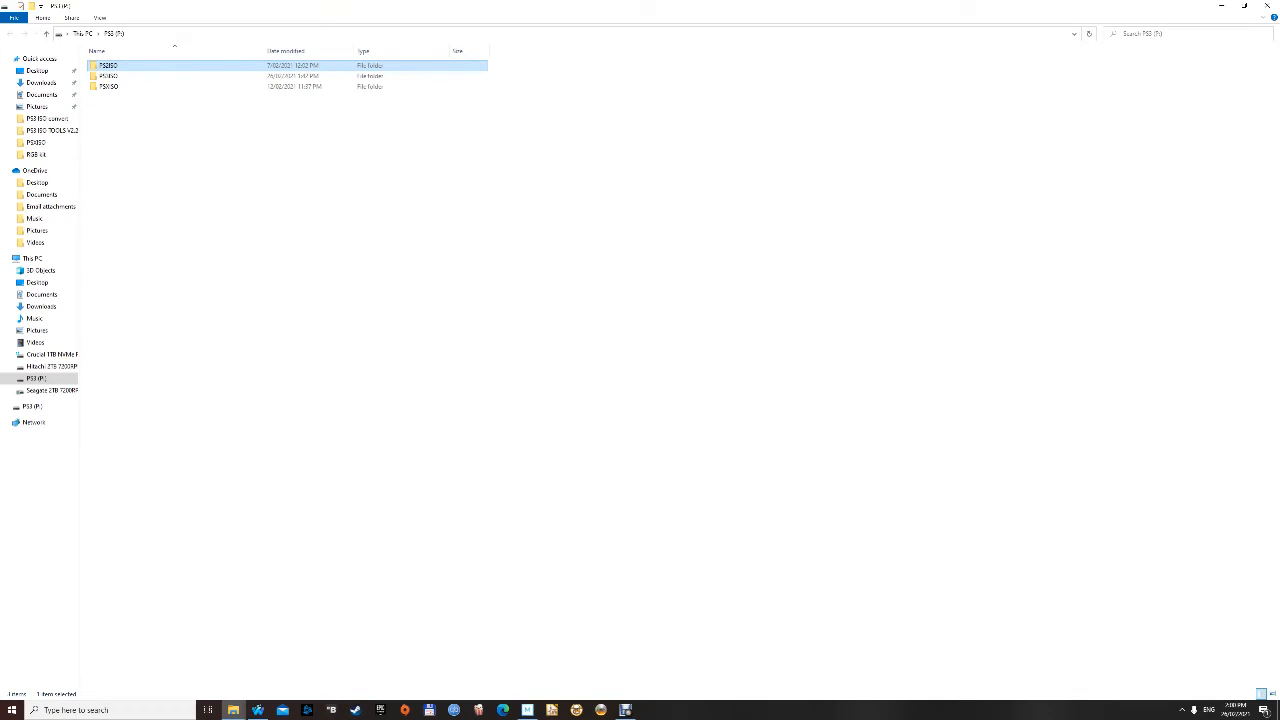
mouse_move(107, 65)
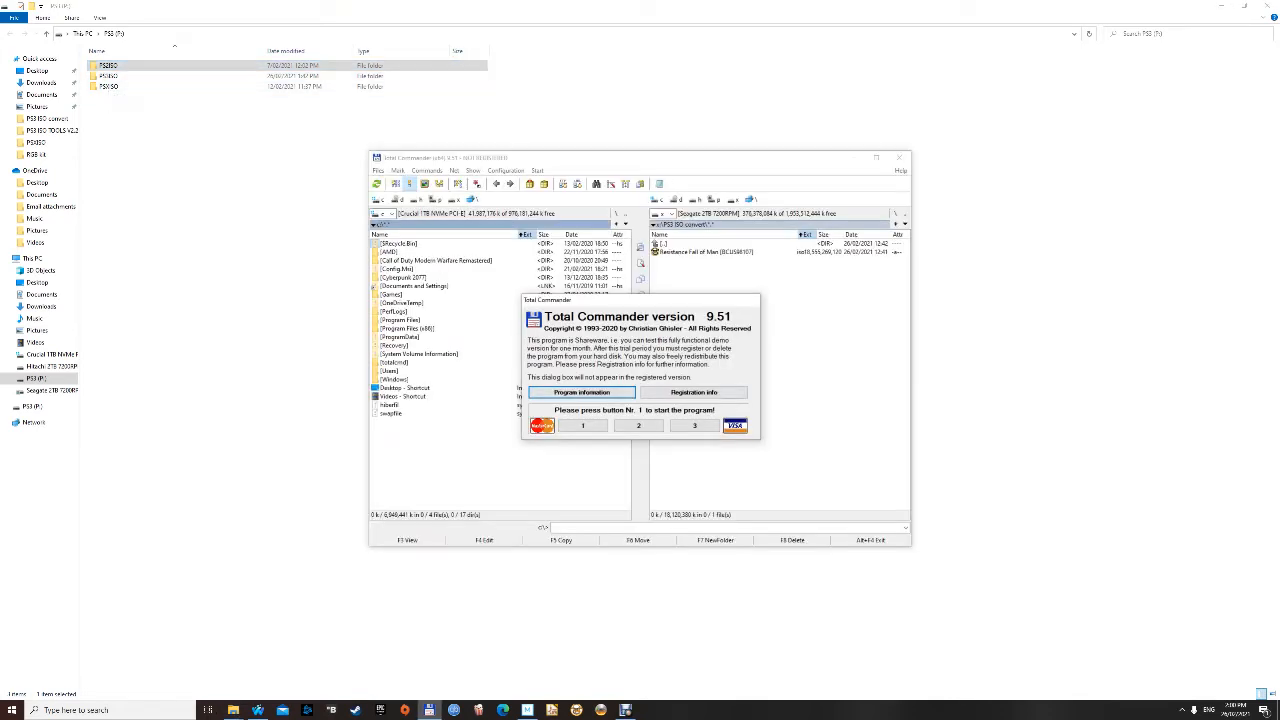
Step: Copy the Resistance Fall of Man ISO into F:\PS3ISO, then list the Hitachi drive
left_click(582, 425)
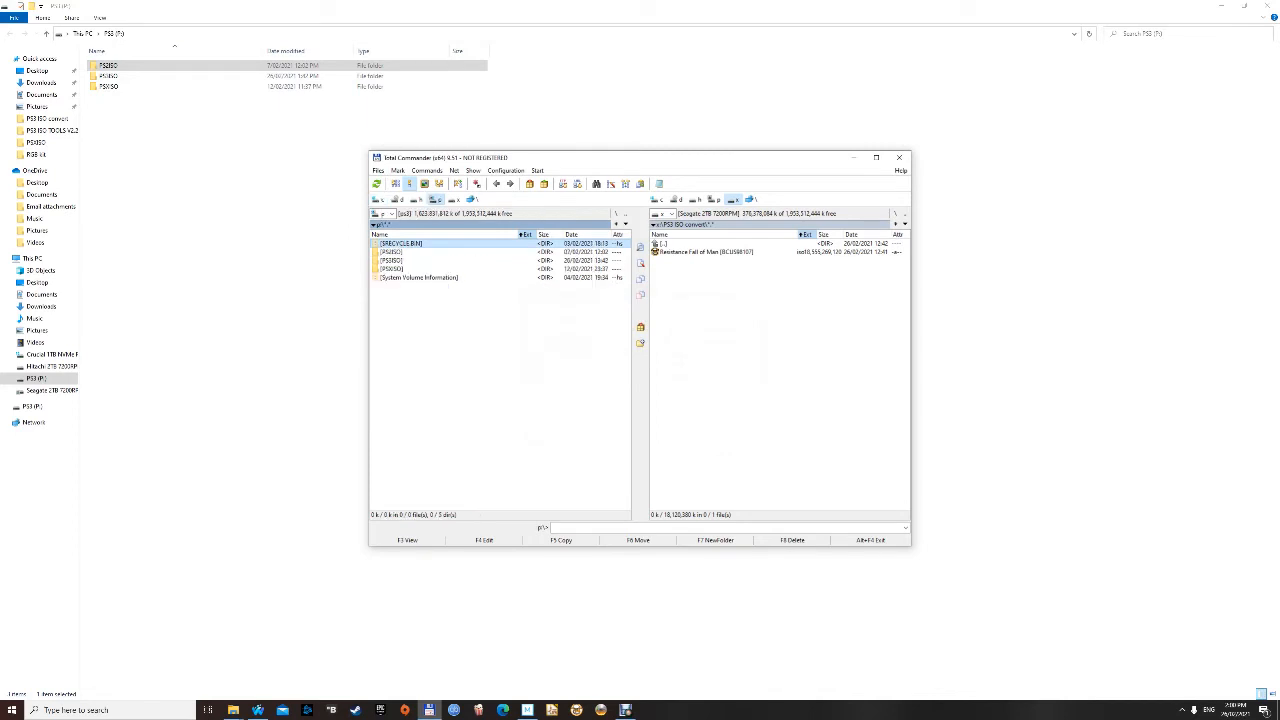
double_click(392, 268)
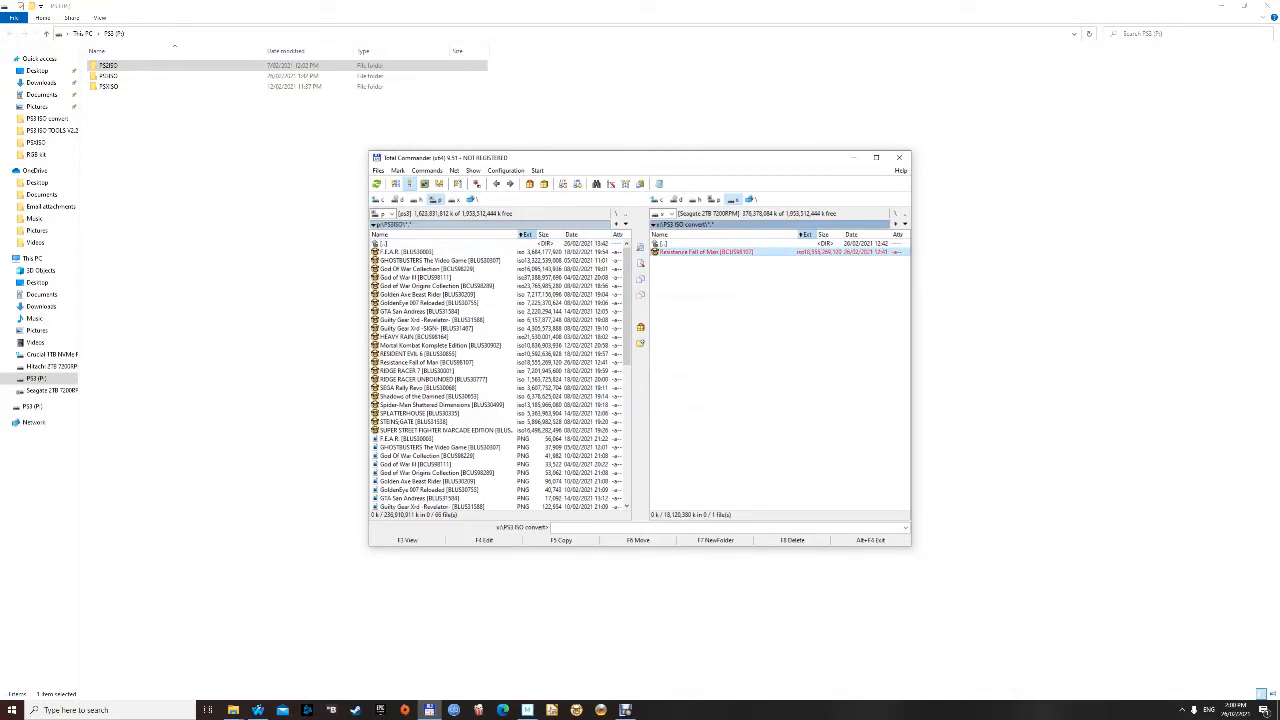
left_click(561, 540)
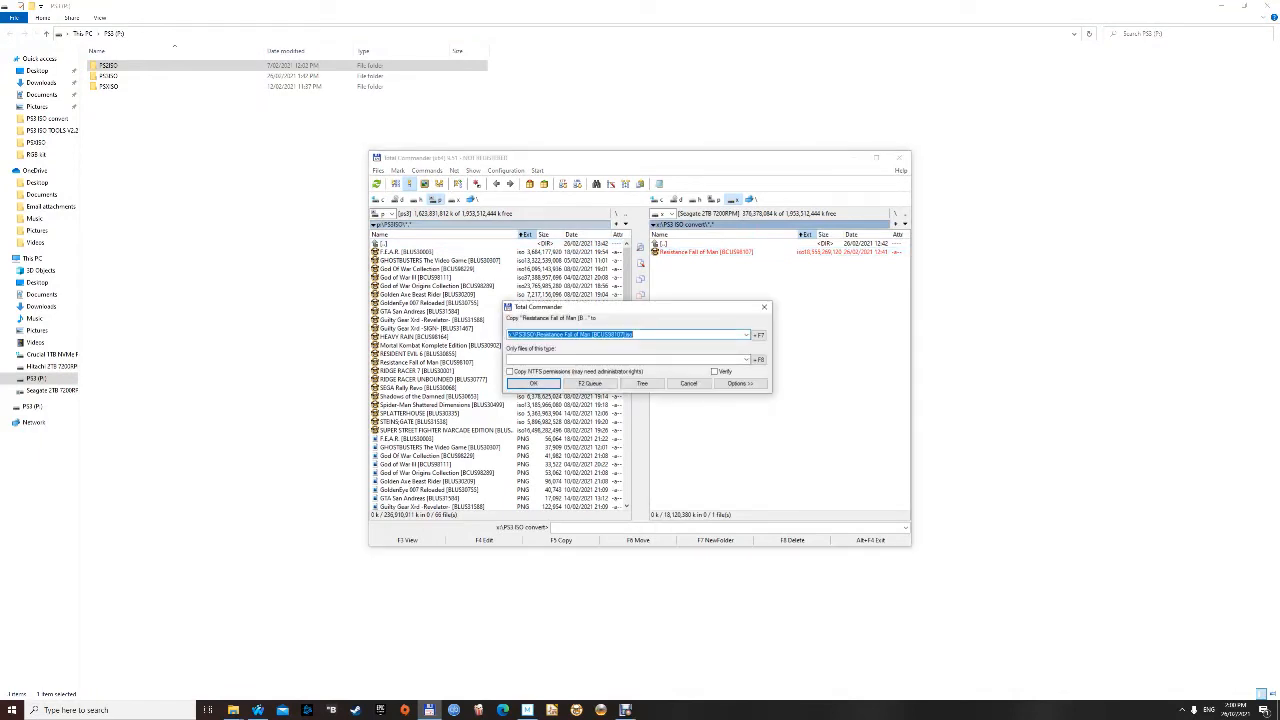
left_click(533, 383)
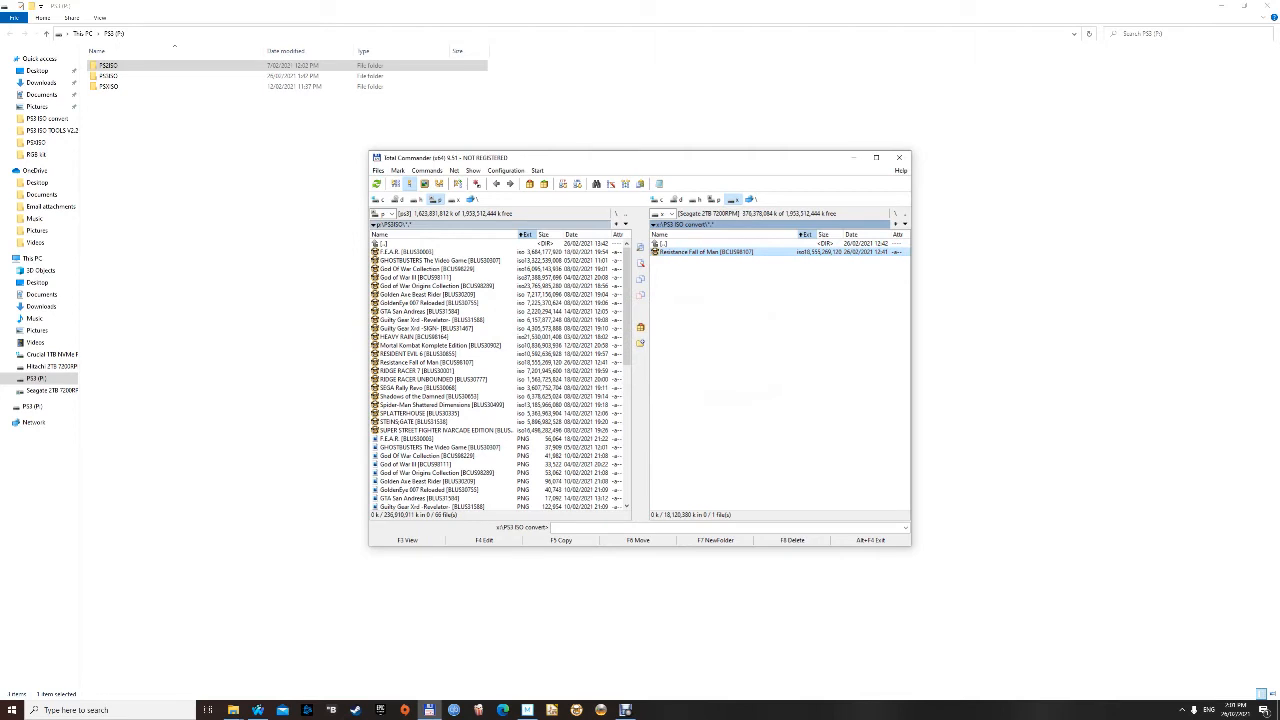
left_click(425, 362)
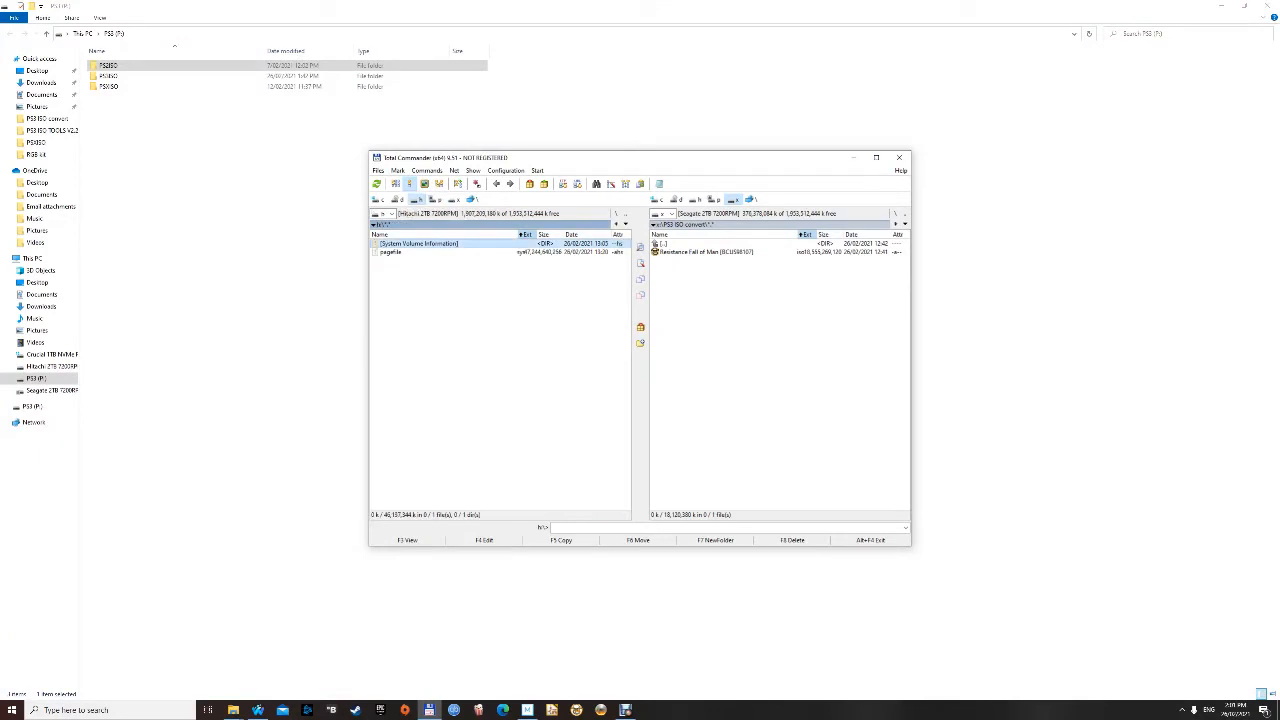
Step: Make a new PS3ISO folder on the Hitachi drive root and answer the follow-up prompt
right_click(480, 290)
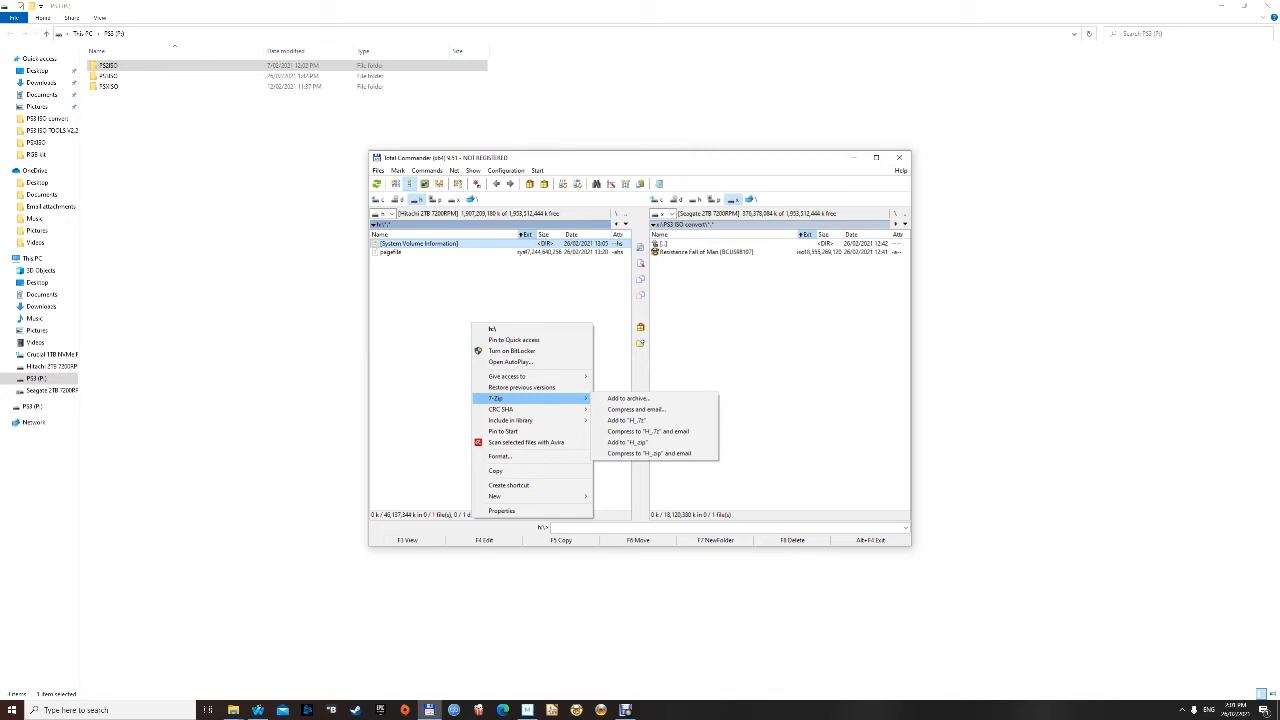
mouse_move(521, 387)
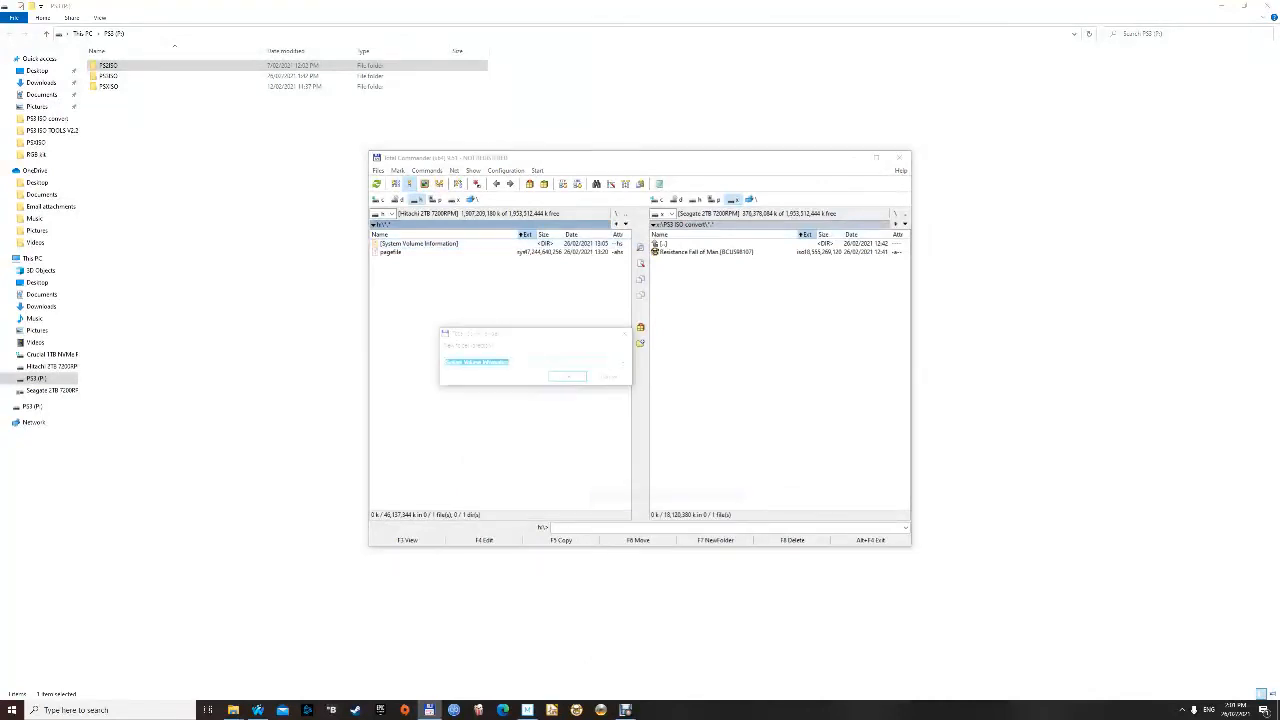
type("PS3ISO")
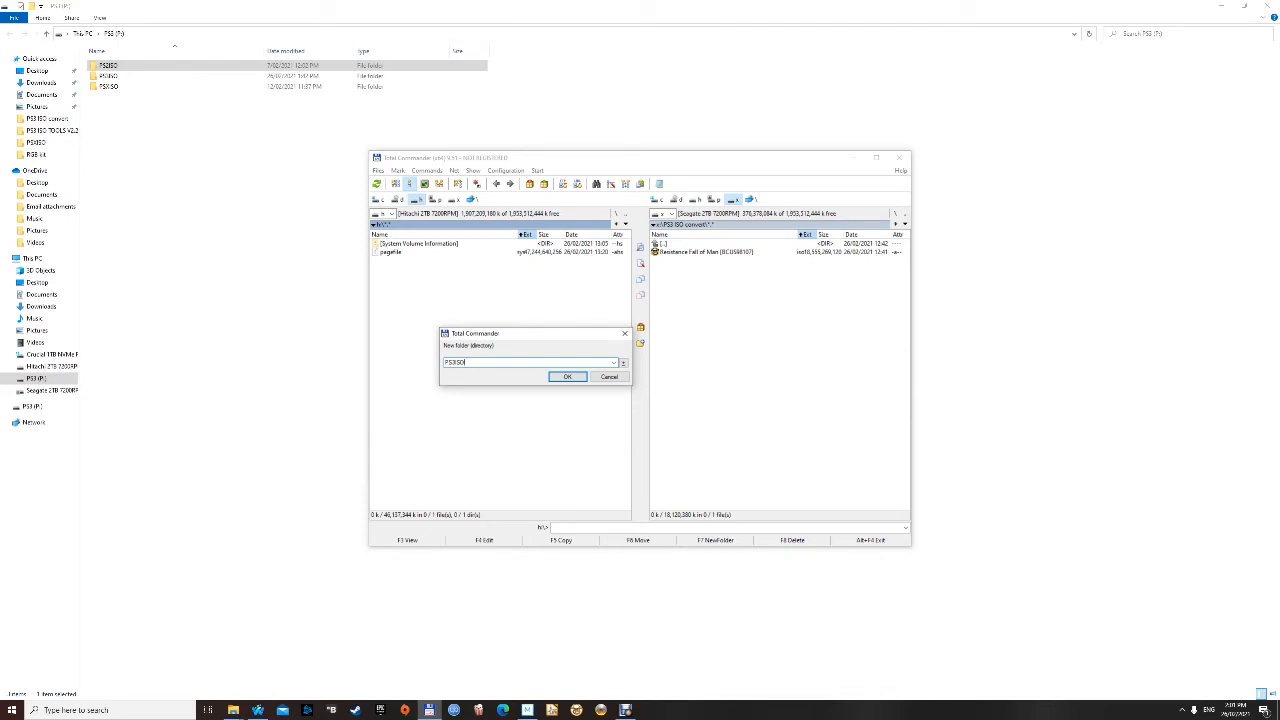
left_click(567, 377)
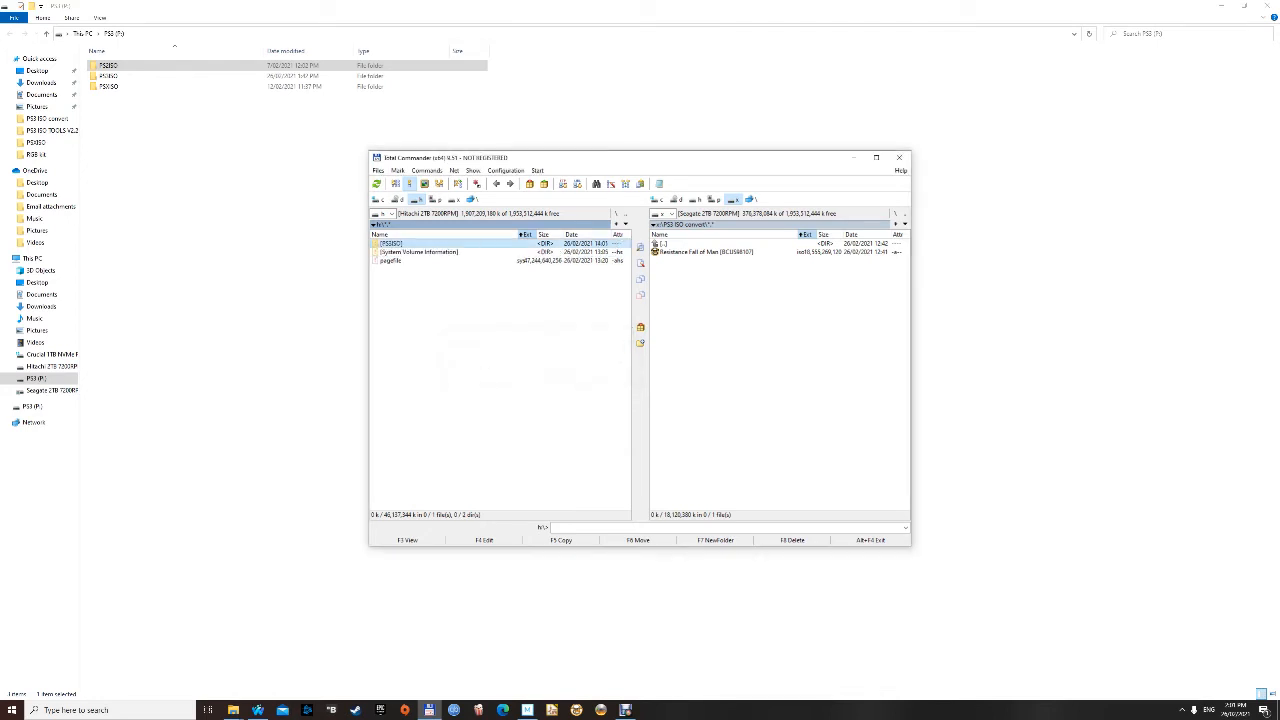
double_click(390, 243)
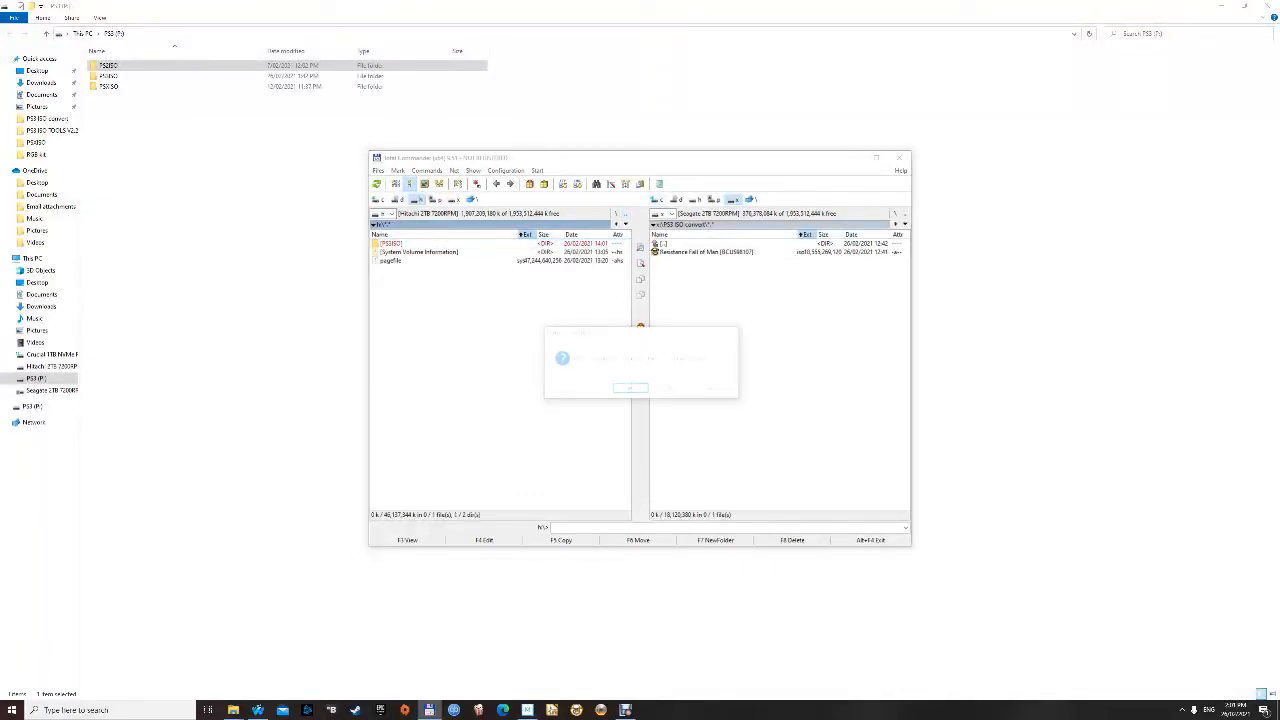
left_click(629, 388)
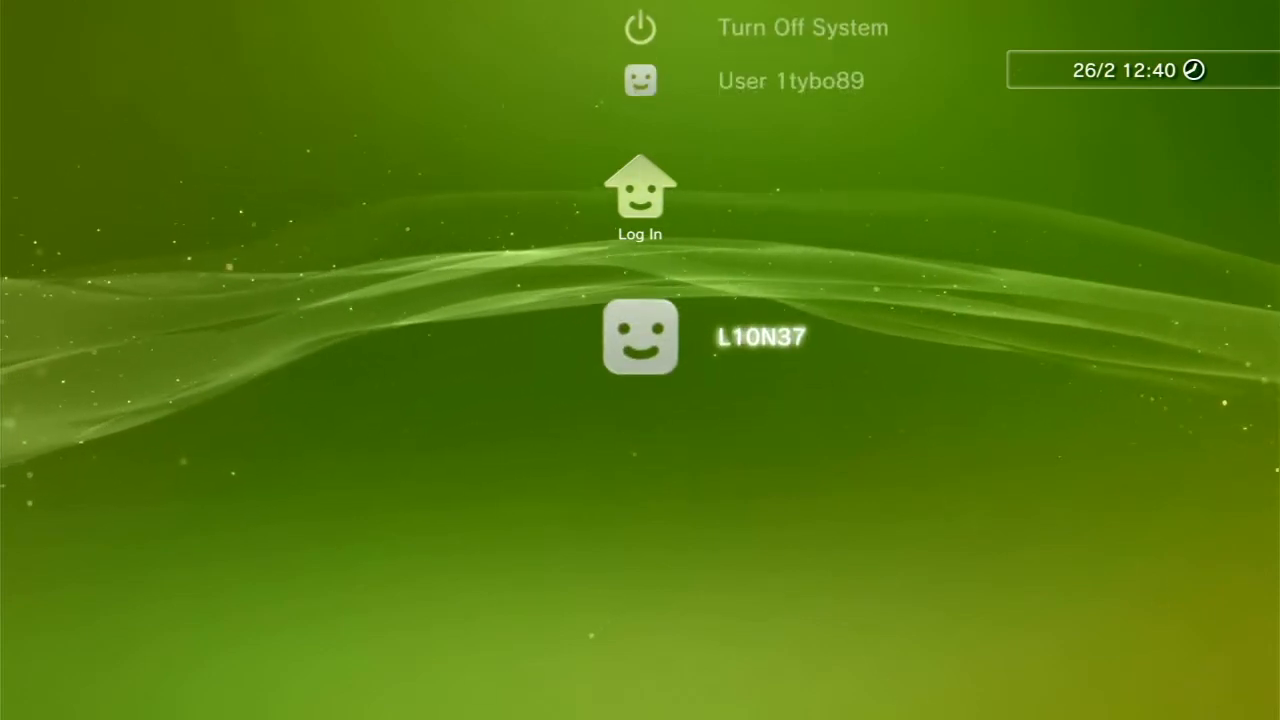
Step: Log in with the user profile on the PS3 login screen
left_click(640, 190)
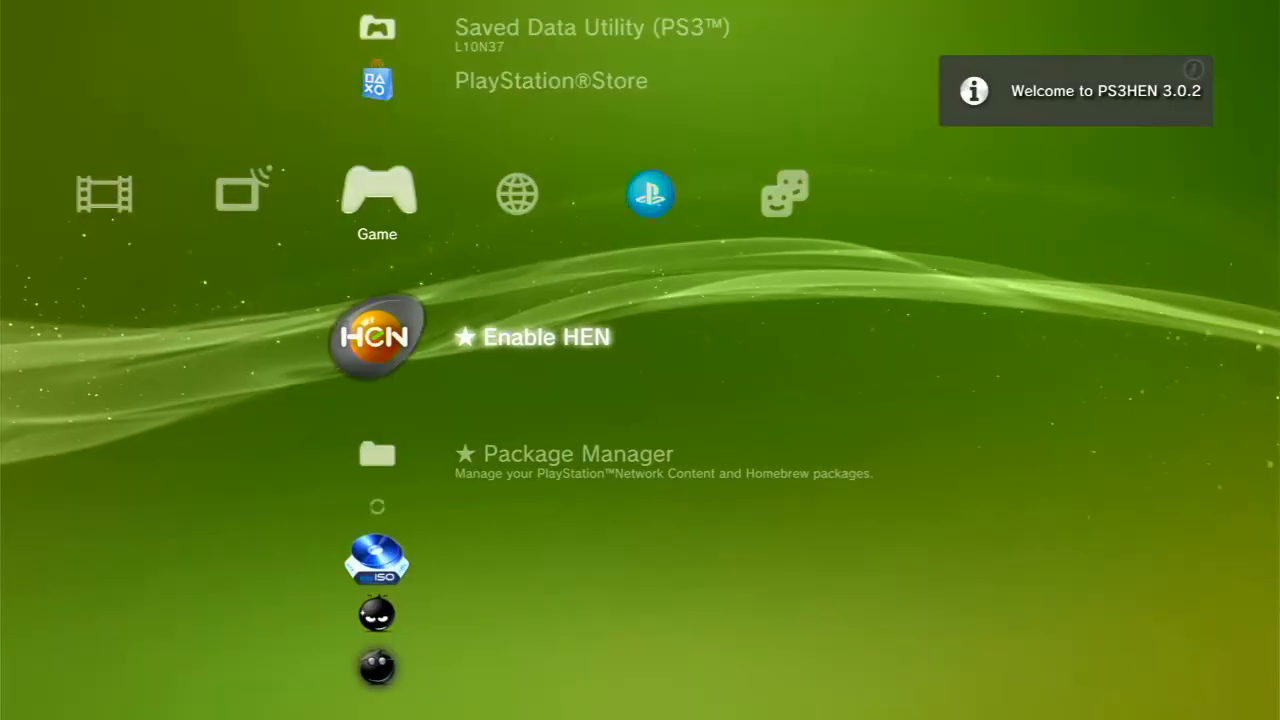
Step: Bring up webMAN's game categories and scroll down toward the PLAYSTATION®3 category
left_click(377, 337)
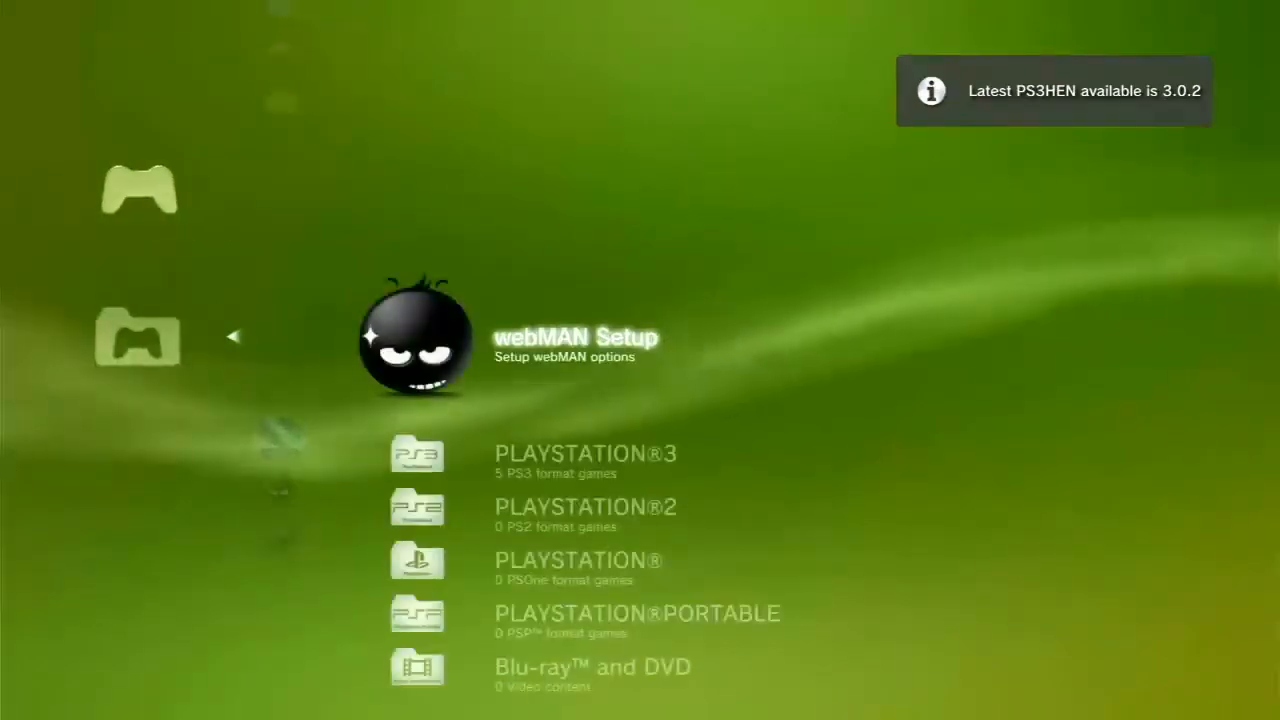
scroll("down", 3)
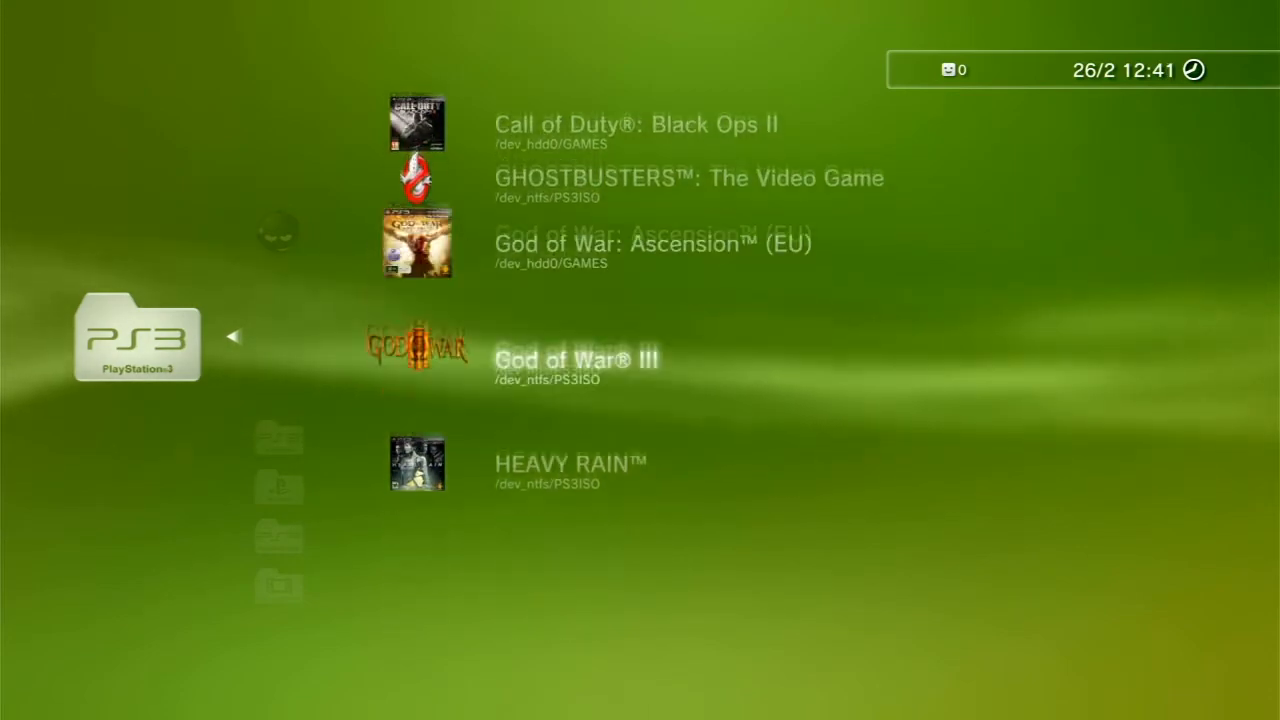
scroll("down", 3)
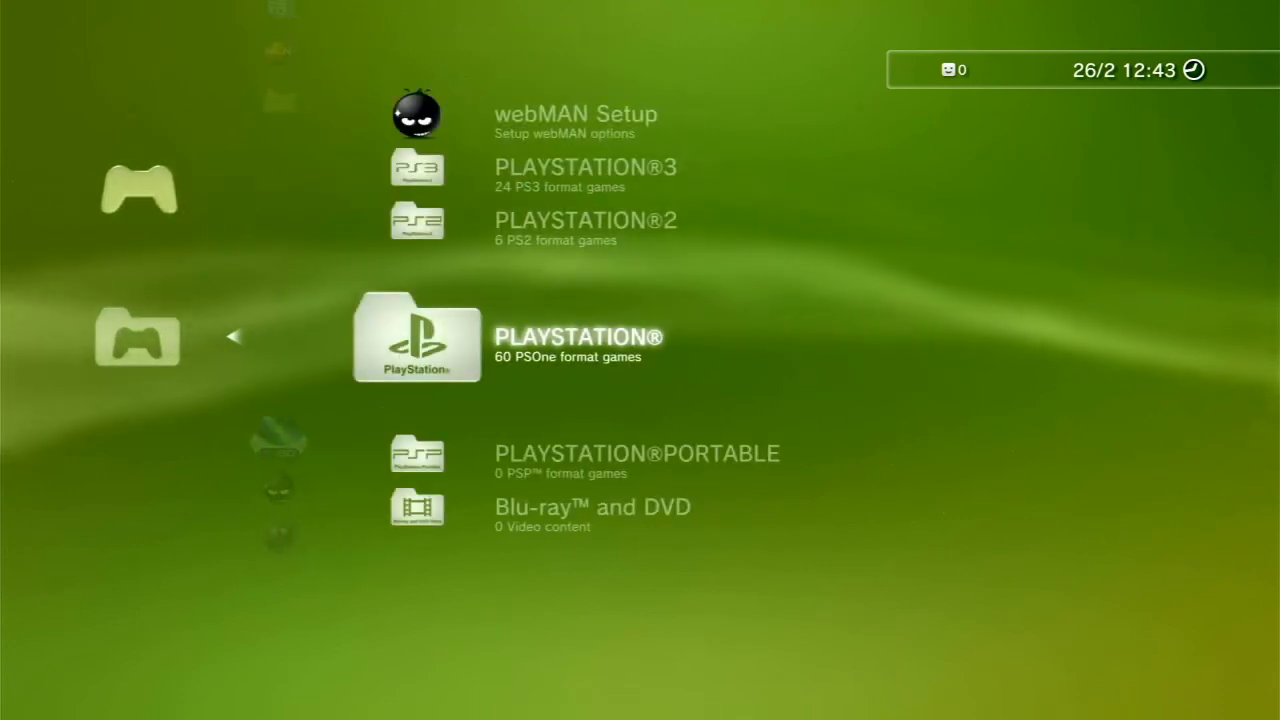
Step: Open the PLAYSTATION®3 list and scroll through it to Resistance: Fall of Man
key("Up")
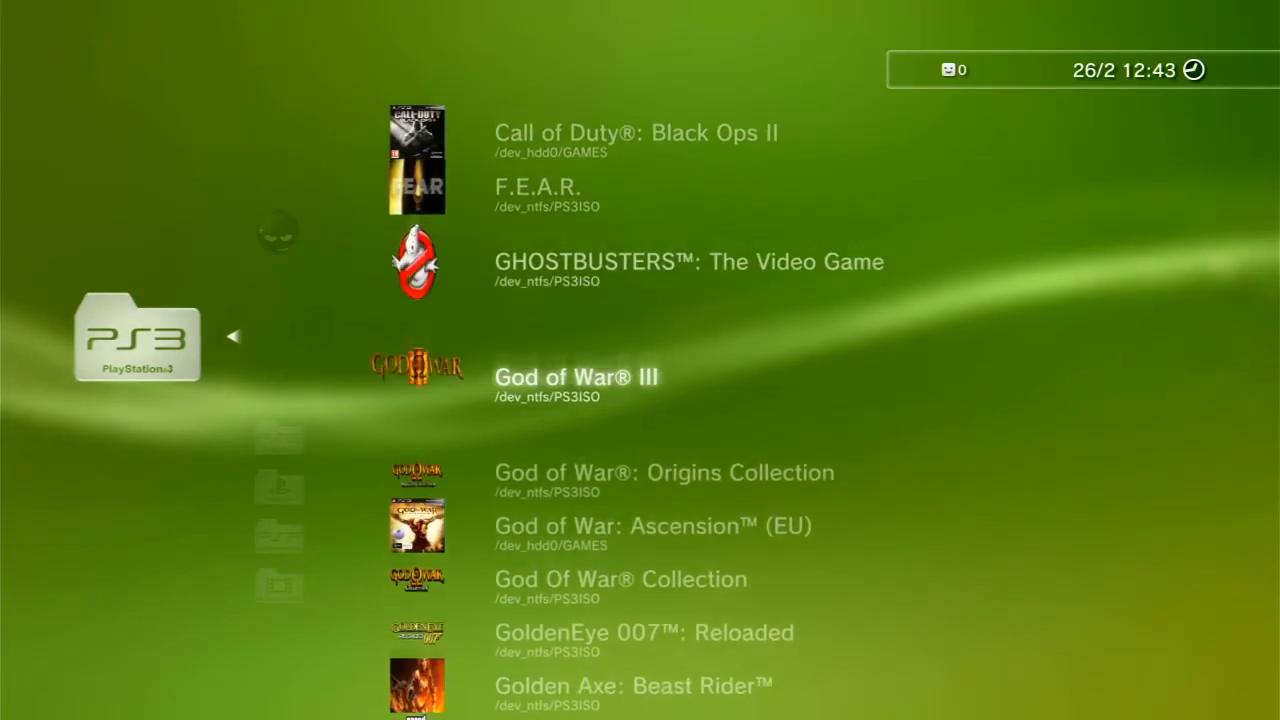
scroll("down", 3)
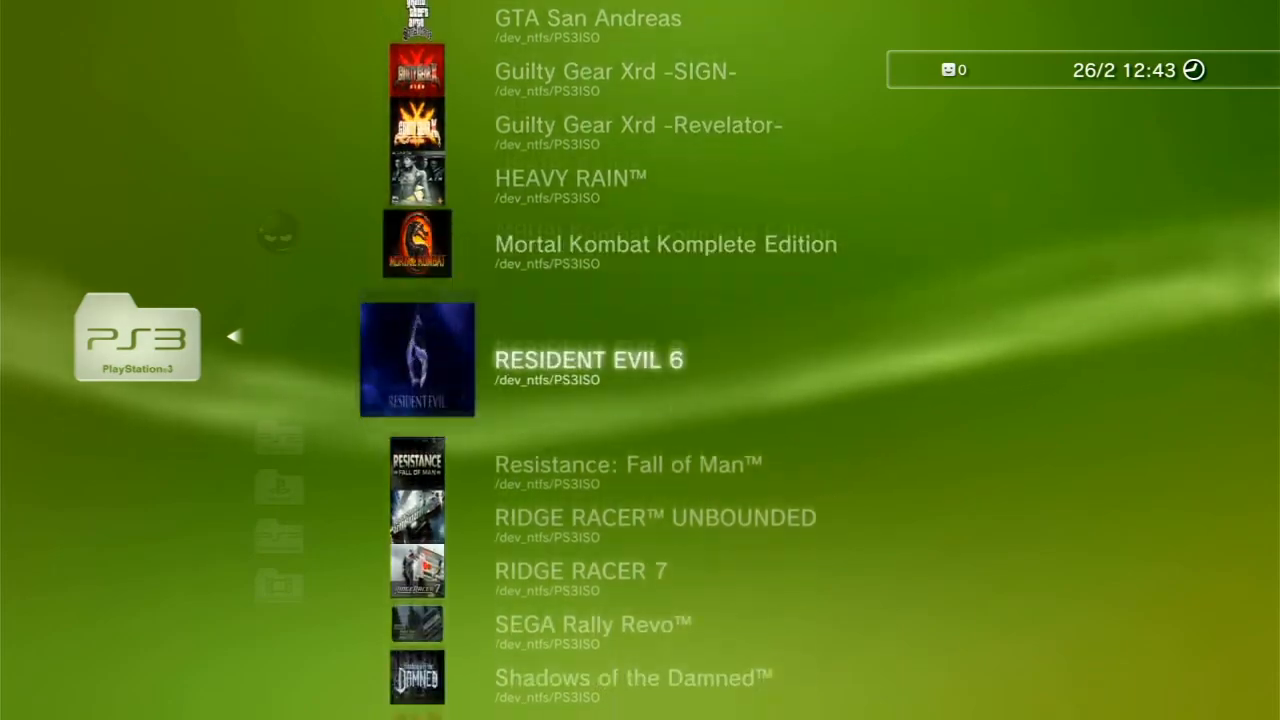
scroll("down", 3)
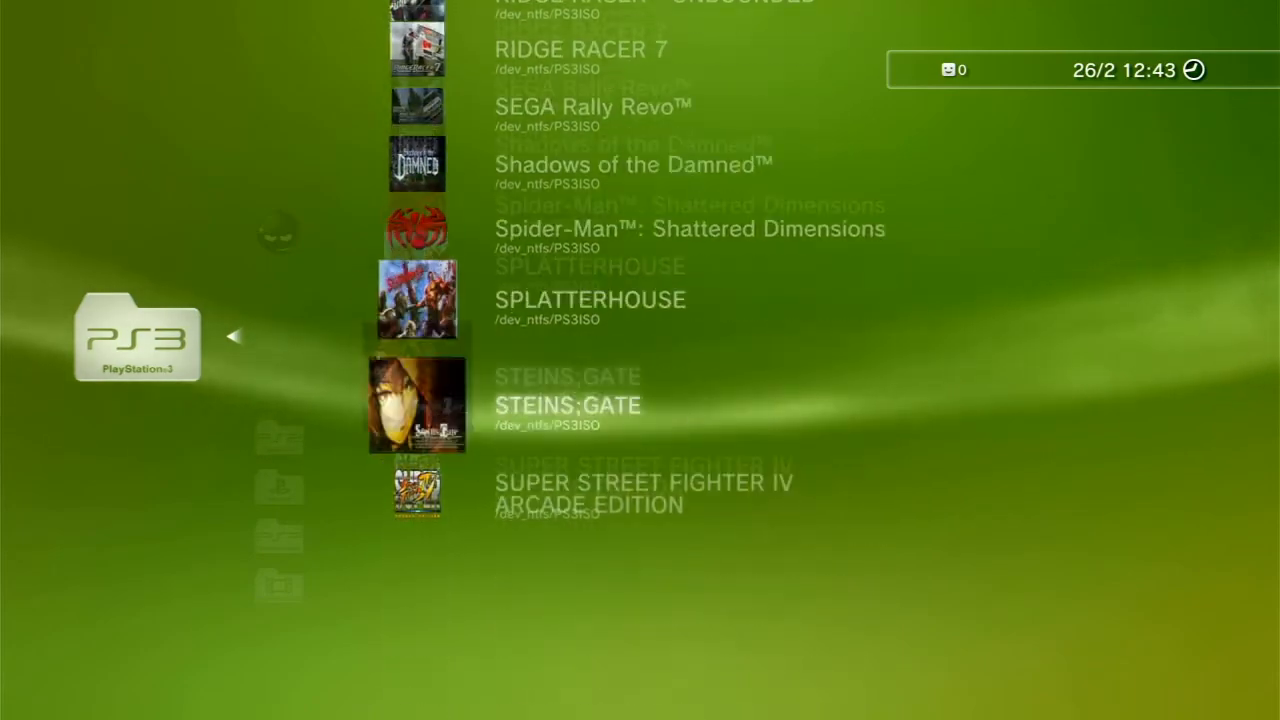
scroll("up", 3)
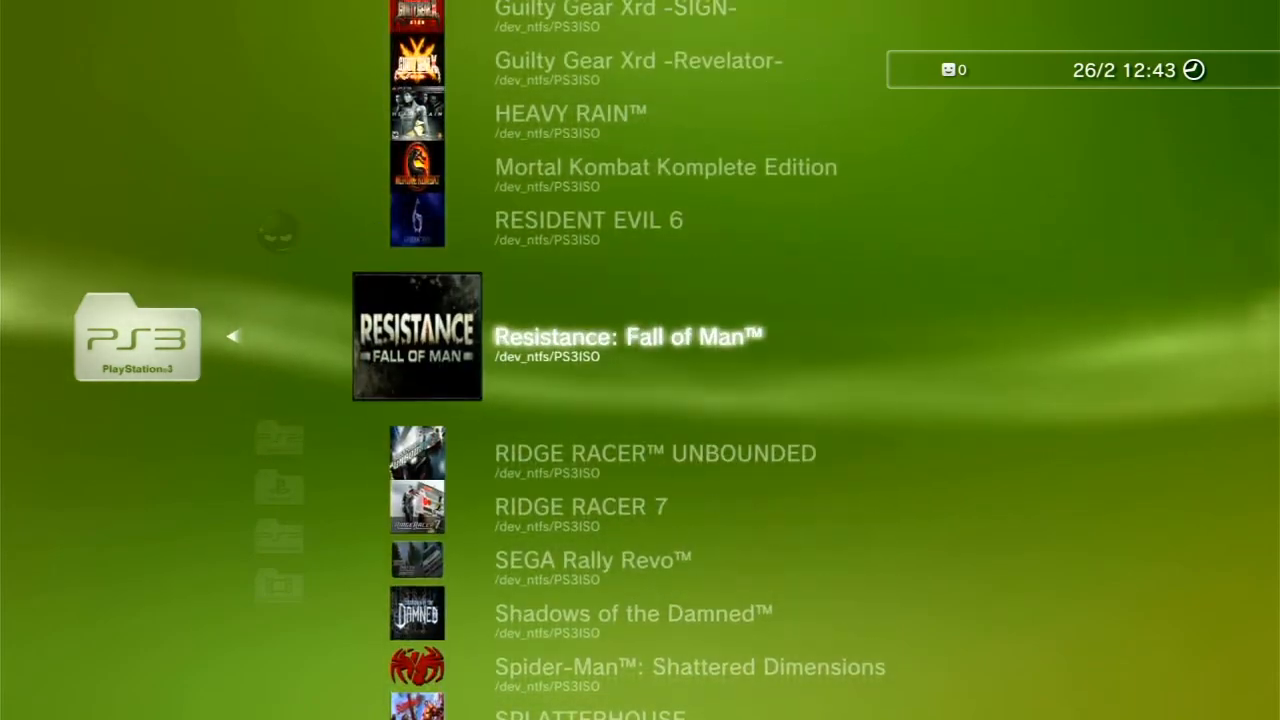